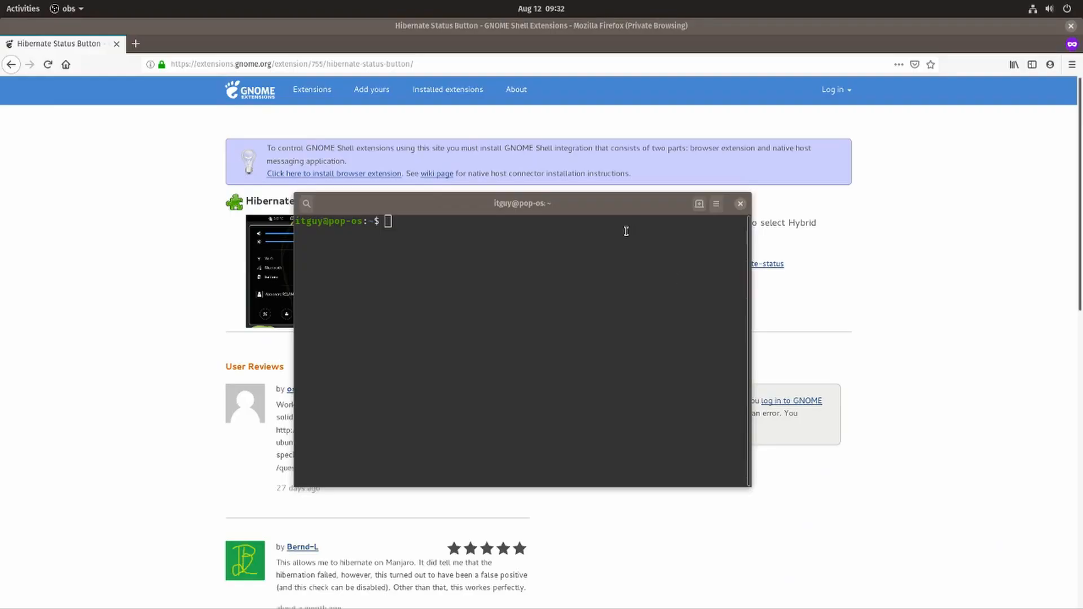
Step: Focus the terminal window and open GNOME Settings from the system status menu
click(541, 242)
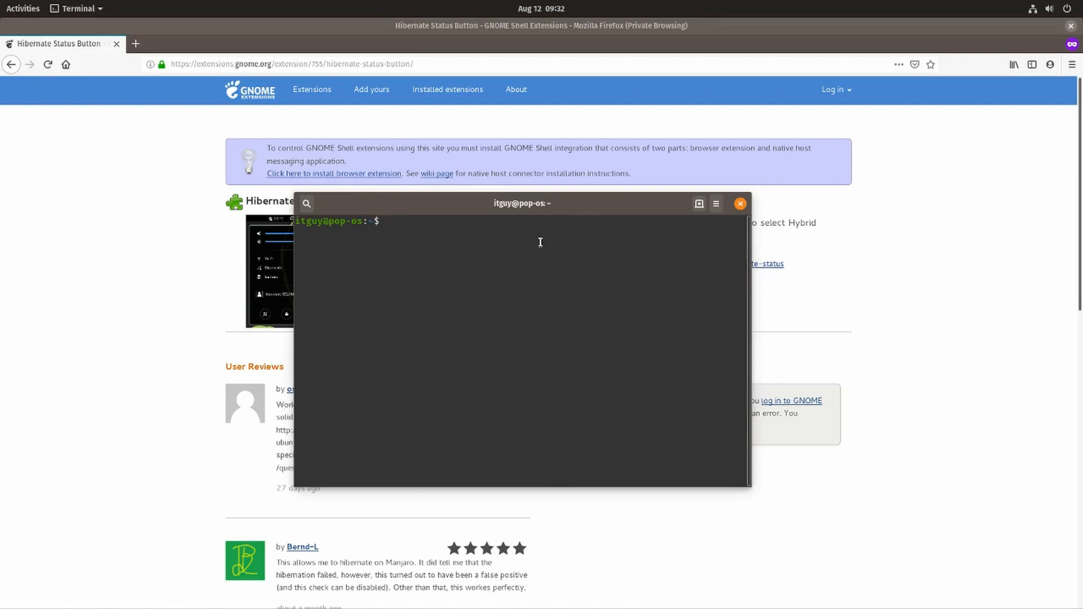
mouse_move(452, 240)
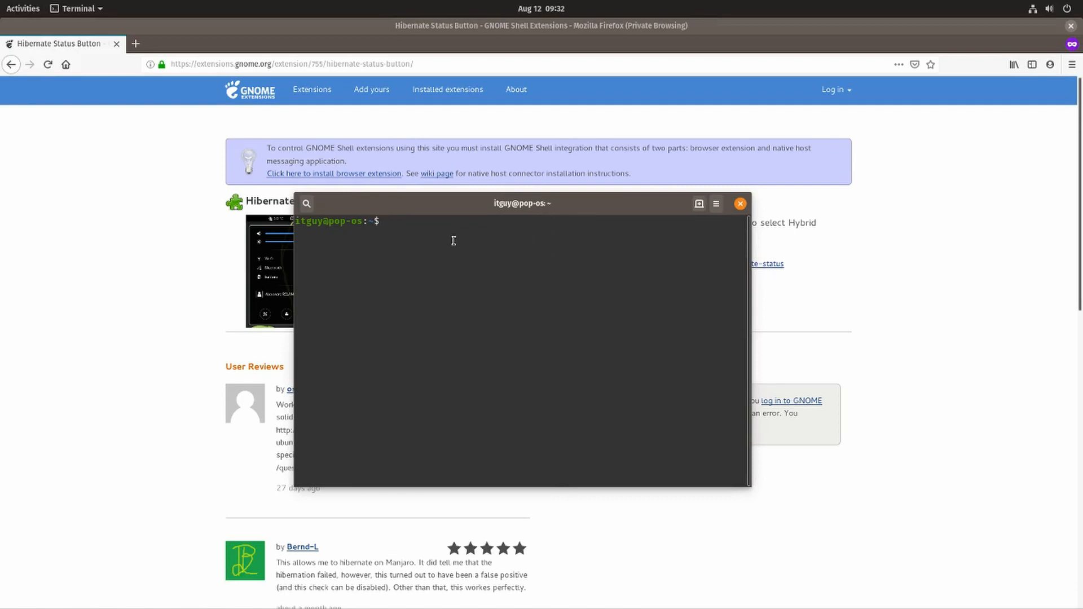
click(1064, 9)
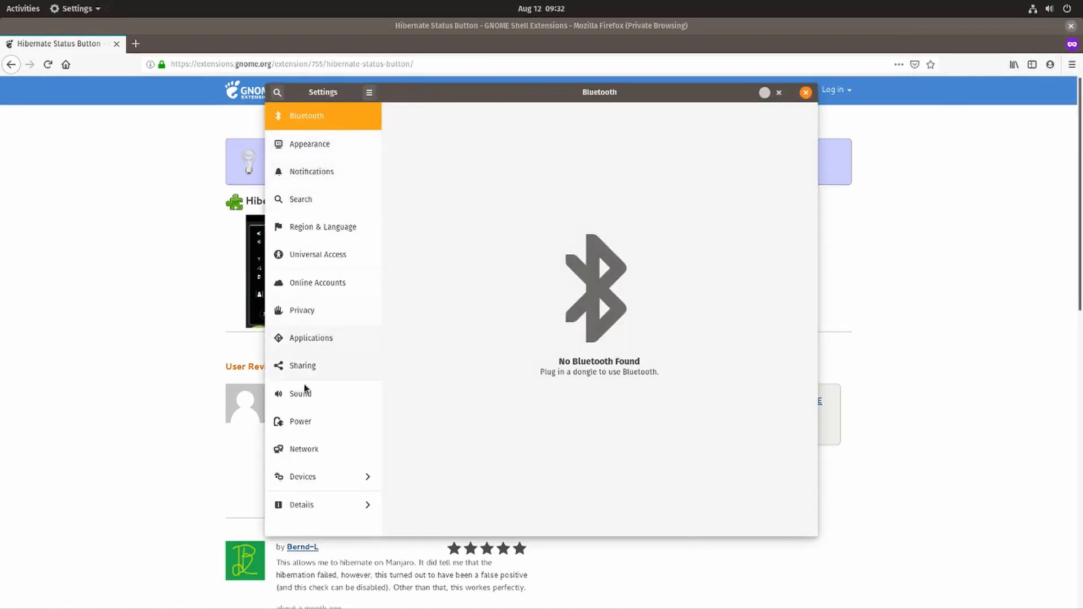
Step: On the Power page, switch the power-button action to Power Off, then back to Suspend
click(300, 421)
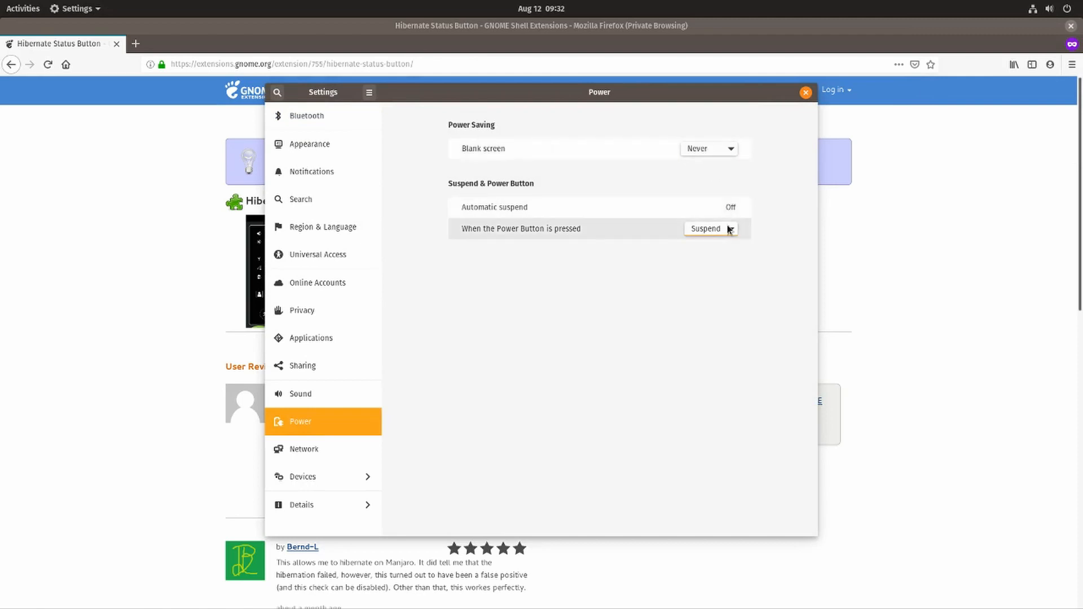
click(708, 228)
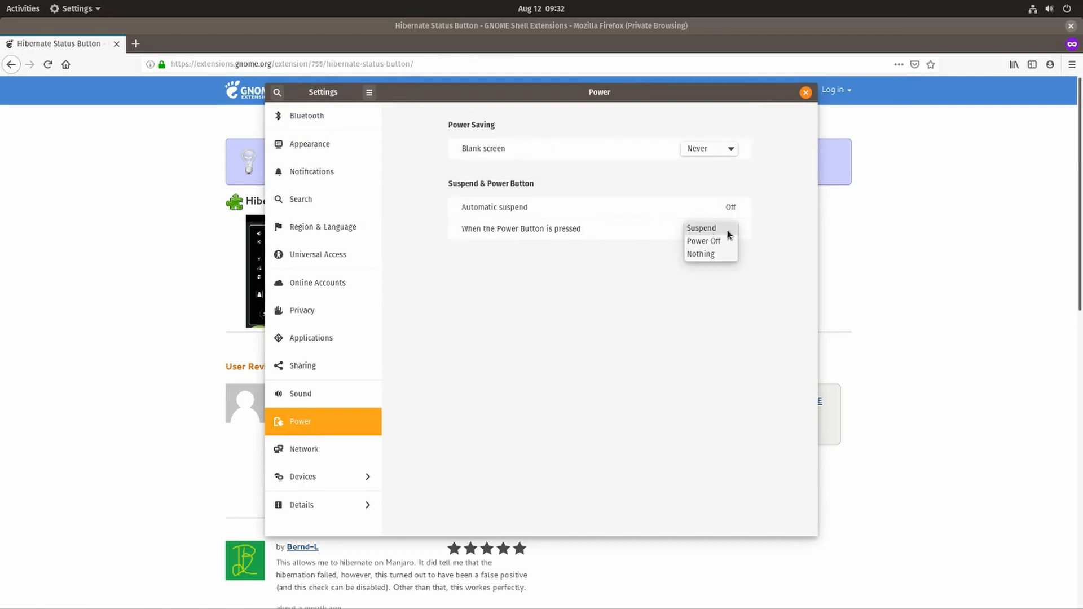
click(703, 241)
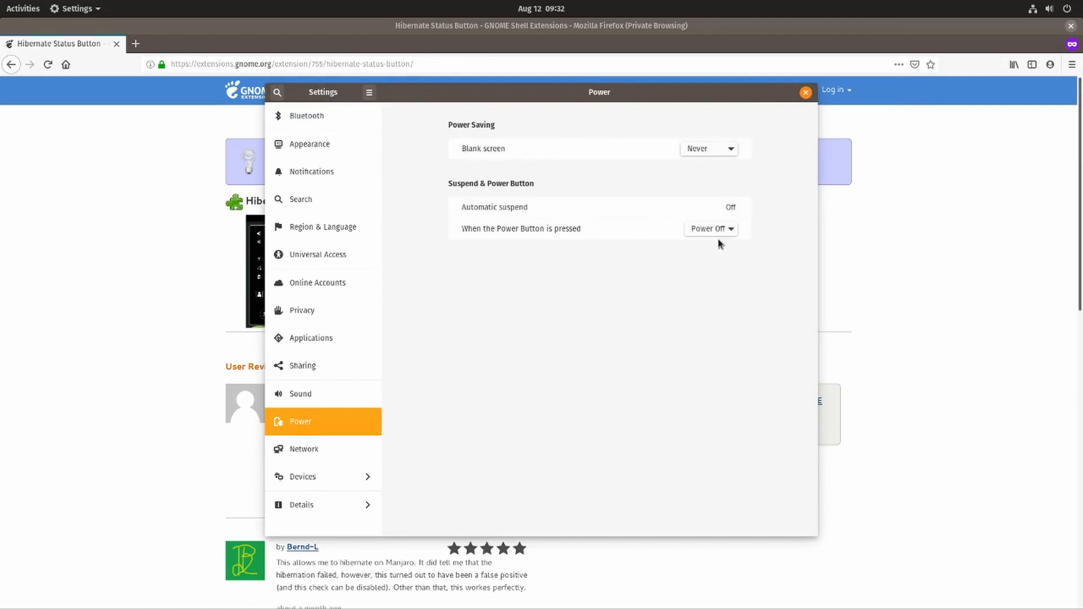
mouse_move(653, 257)
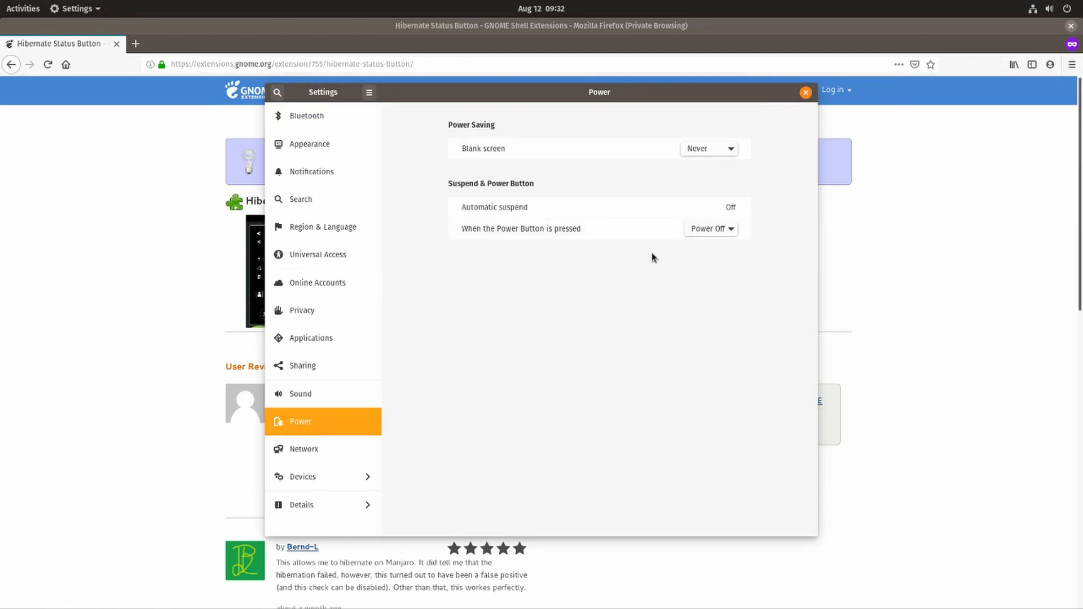
click(711, 229)
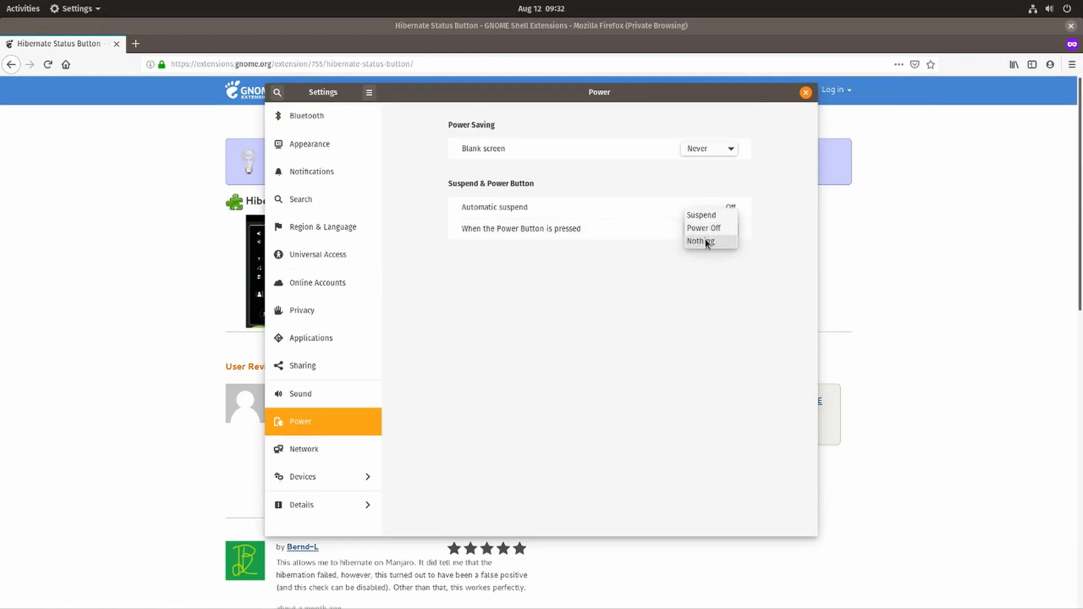
mouse_move(704, 228)
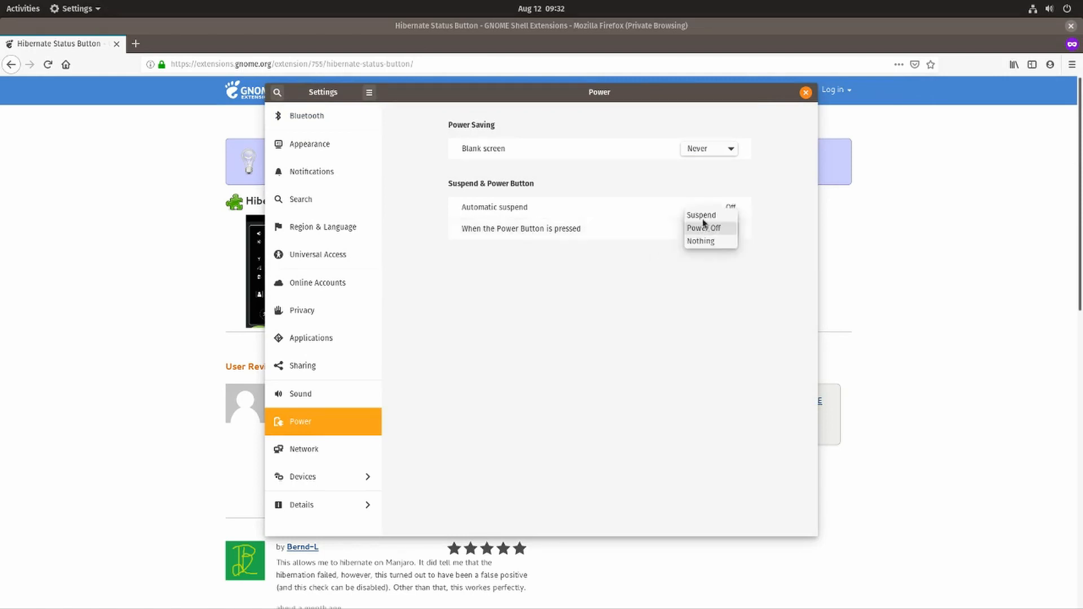
click(700, 215)
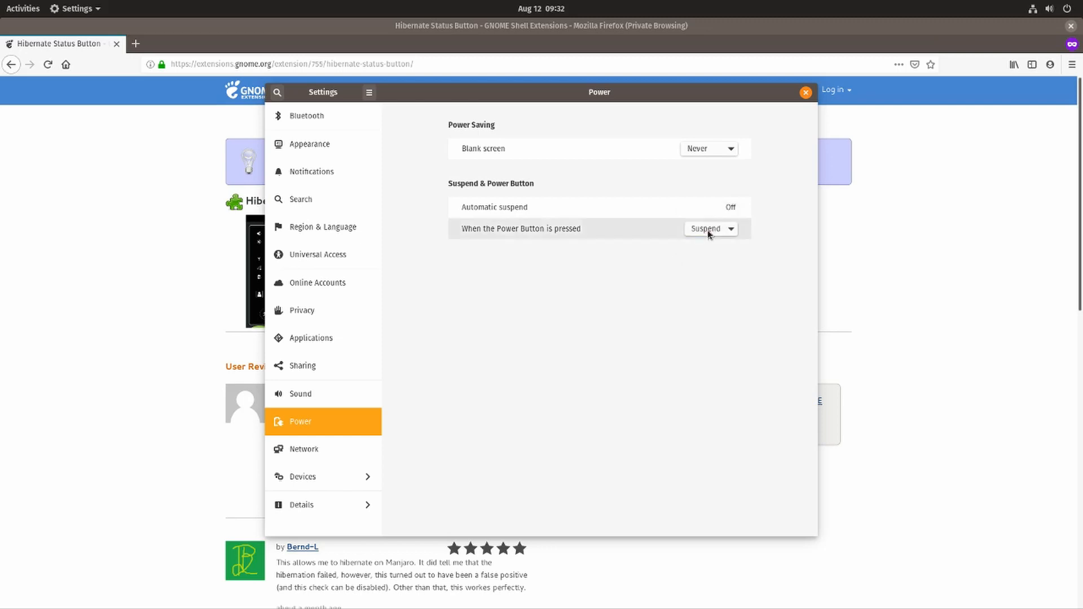
mouse_move(573, 234)
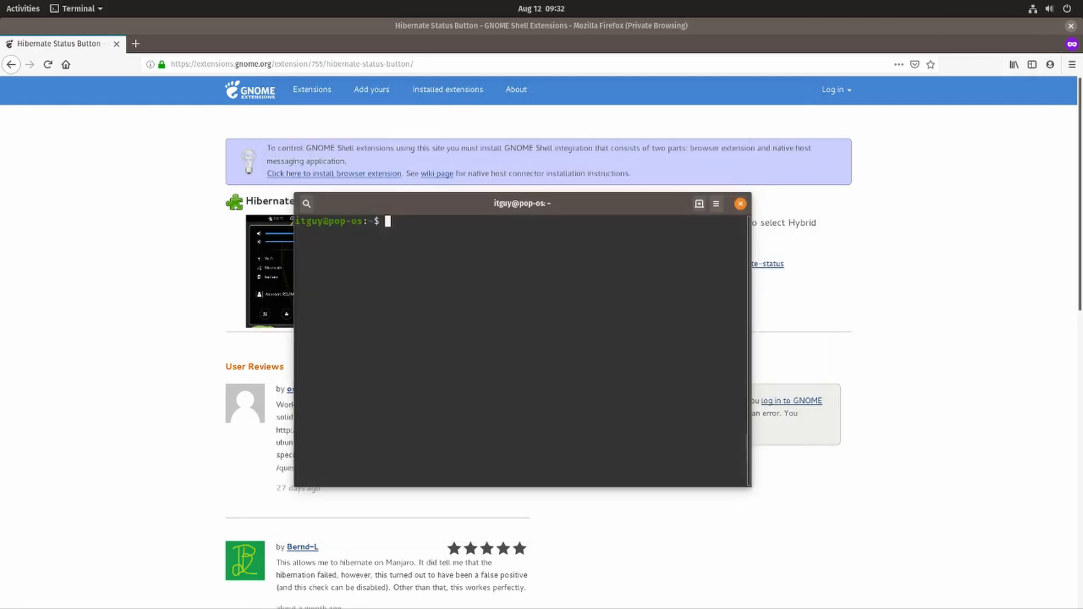
Step: Dismiss the system menu and bring the Hibernate Status Button Firefox page forward
click(1049, 8)
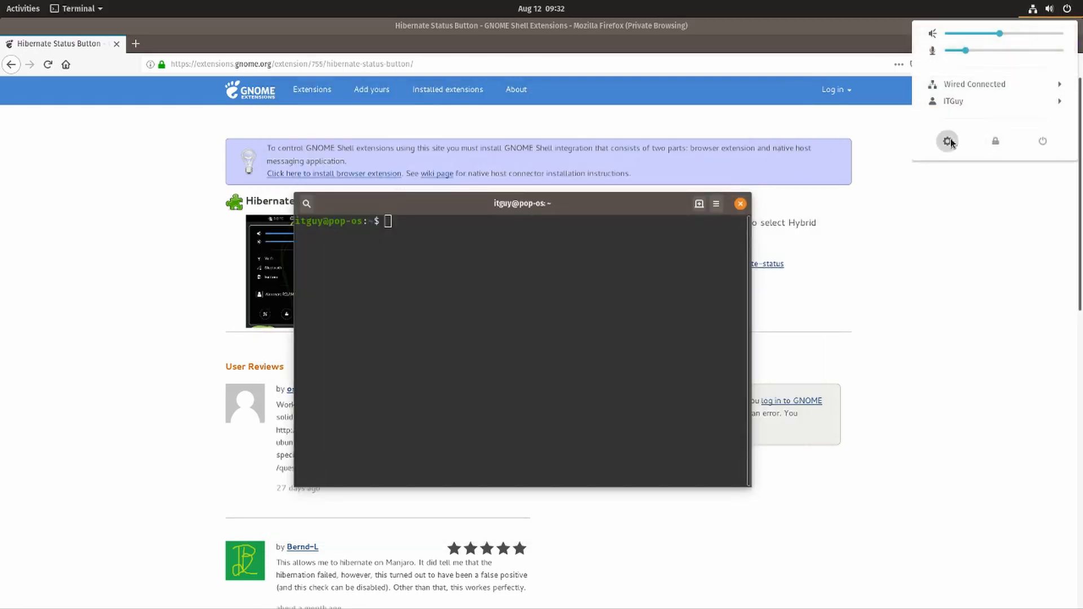
mouse_move(1043, 144)
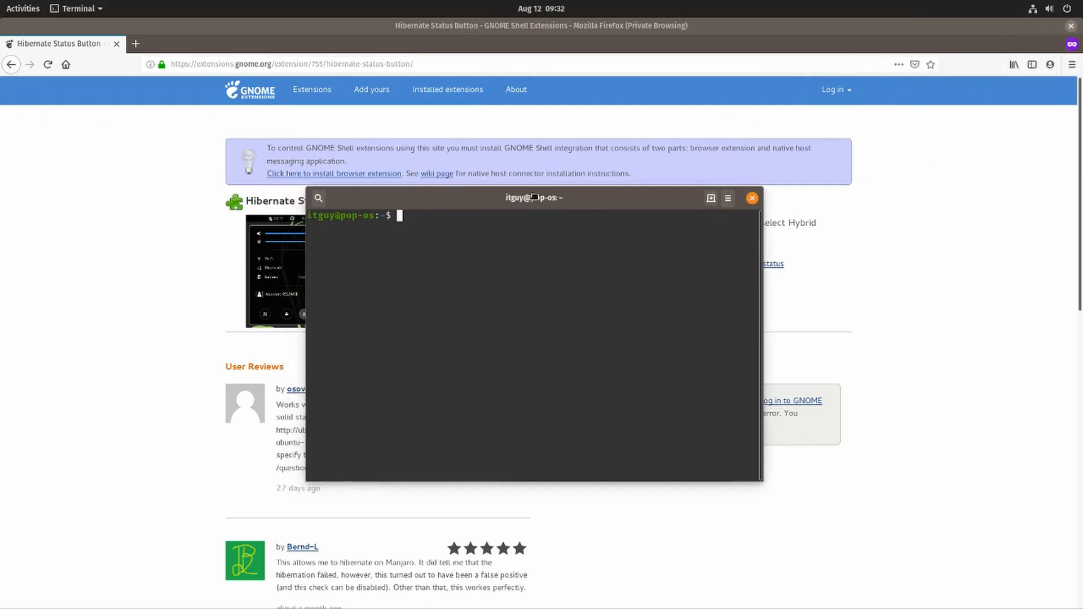
mouse_move(540, 201)
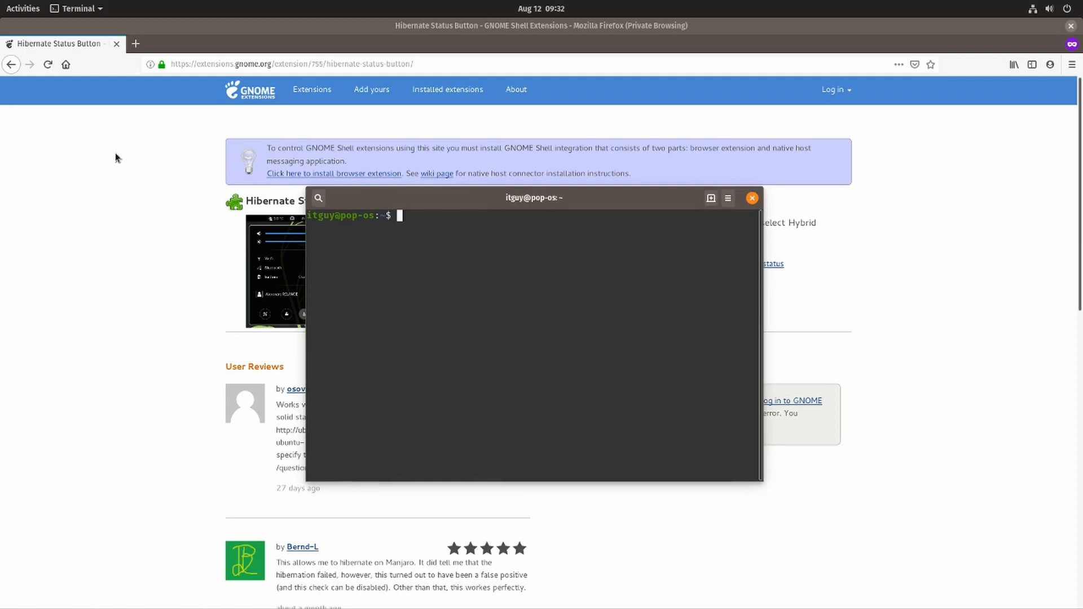
click(751, 198)
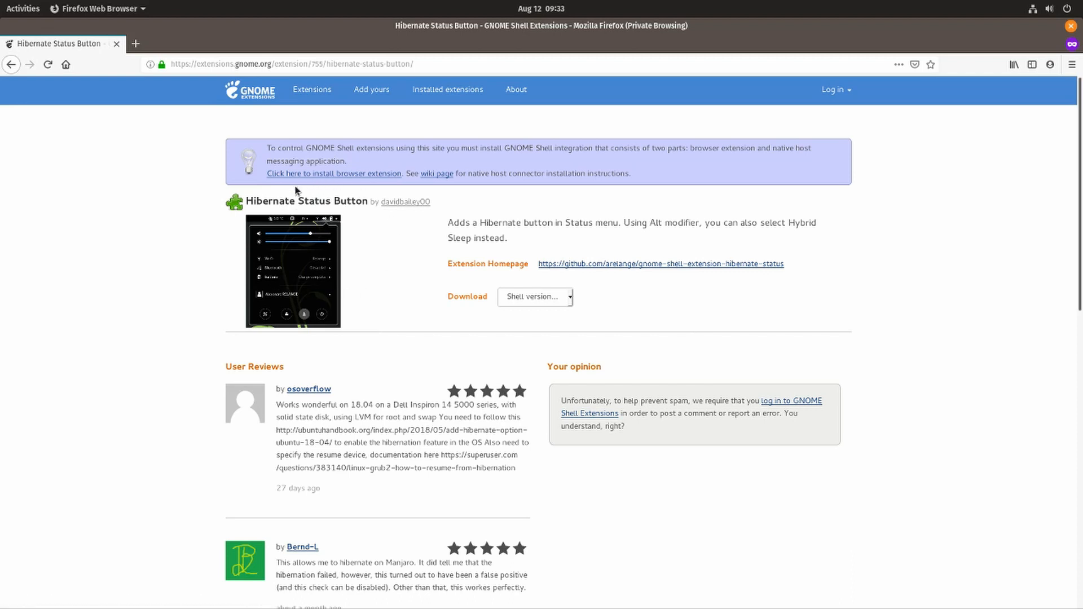
mouse_move(303, 179)
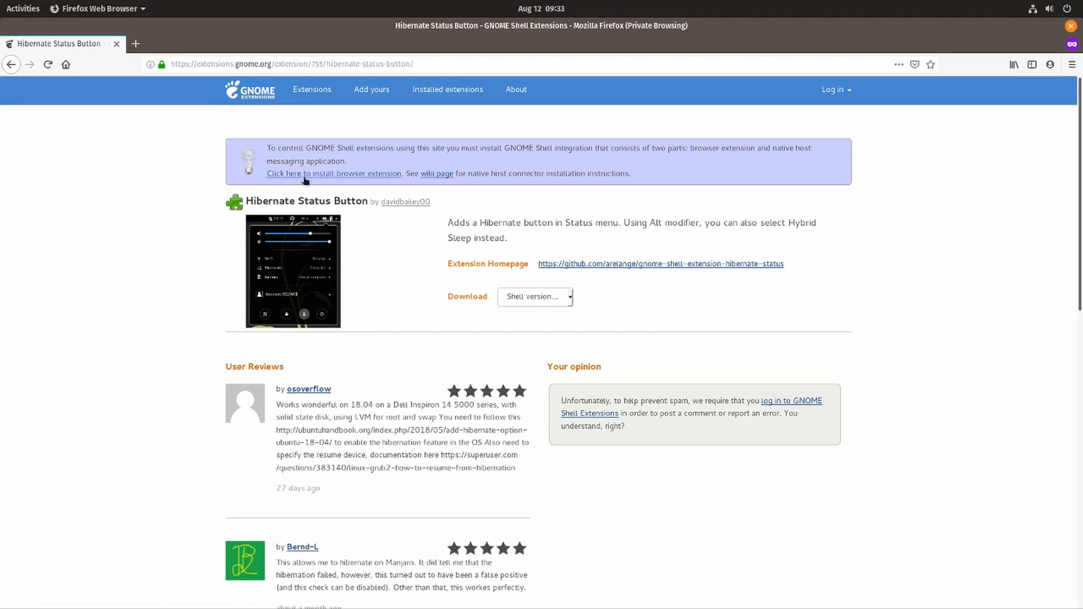
Step: Install the GNOME Shell browser integration from the extension page's warning link
click(334, 173)
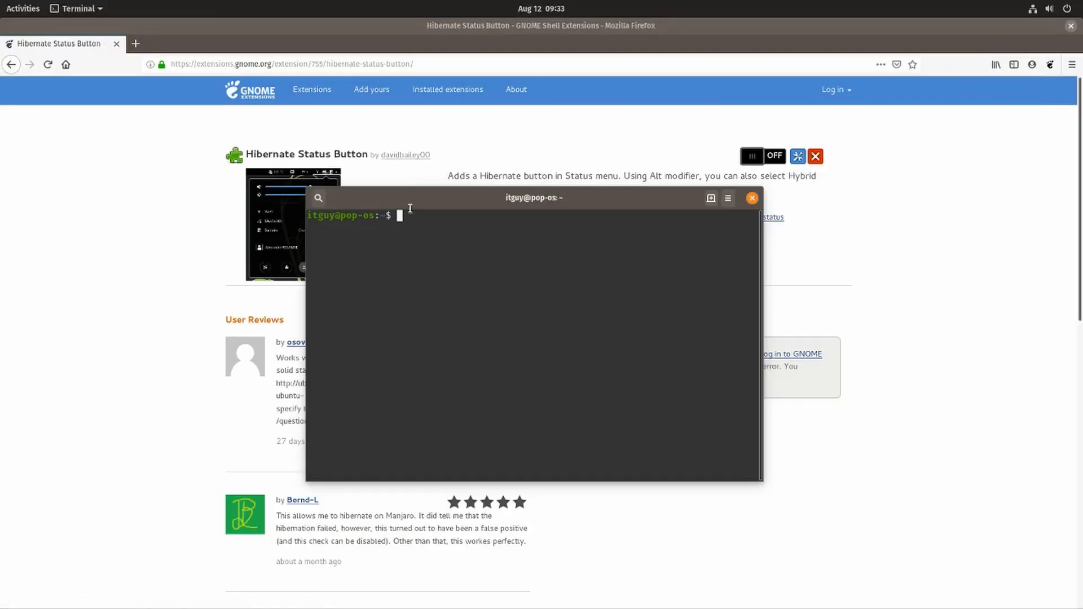
Step: Copy the extension page address and switch Hibernate Status Button to ON
click(752, 198)
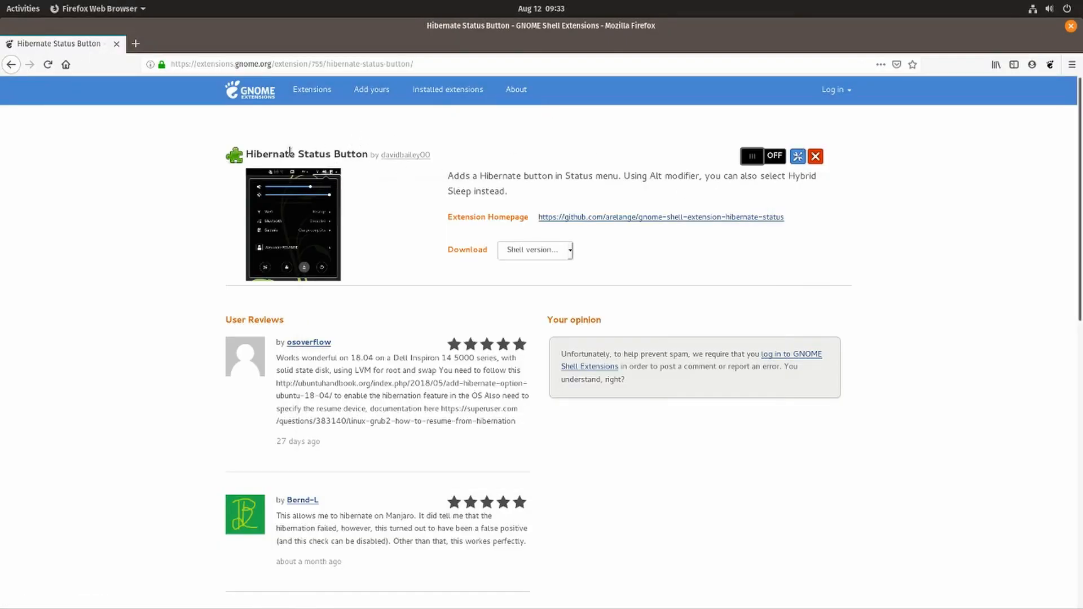
mouse_move(289, 188)
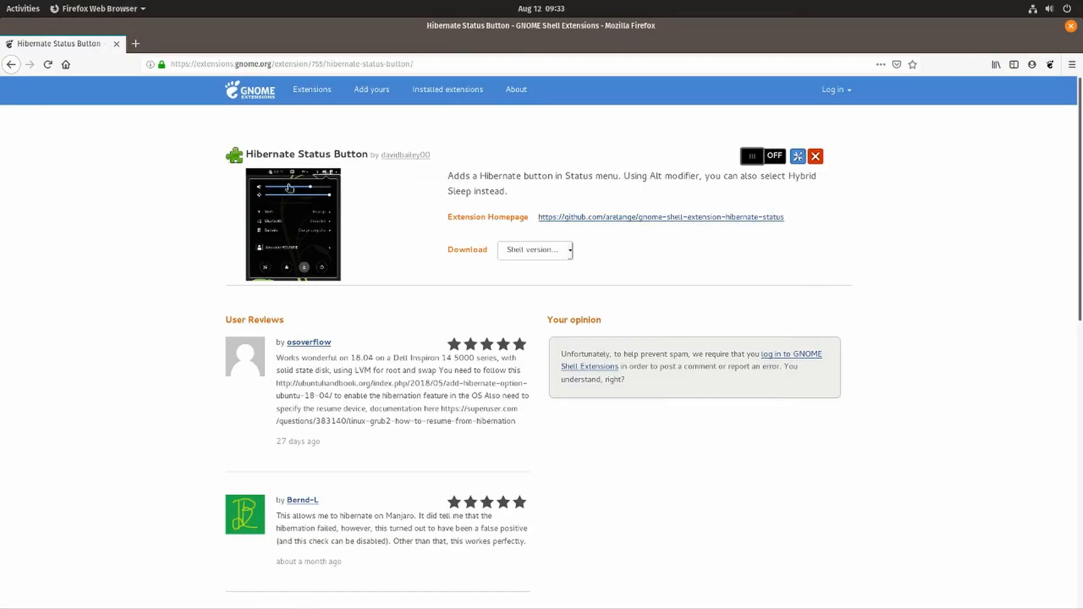
right_click(290, 64)
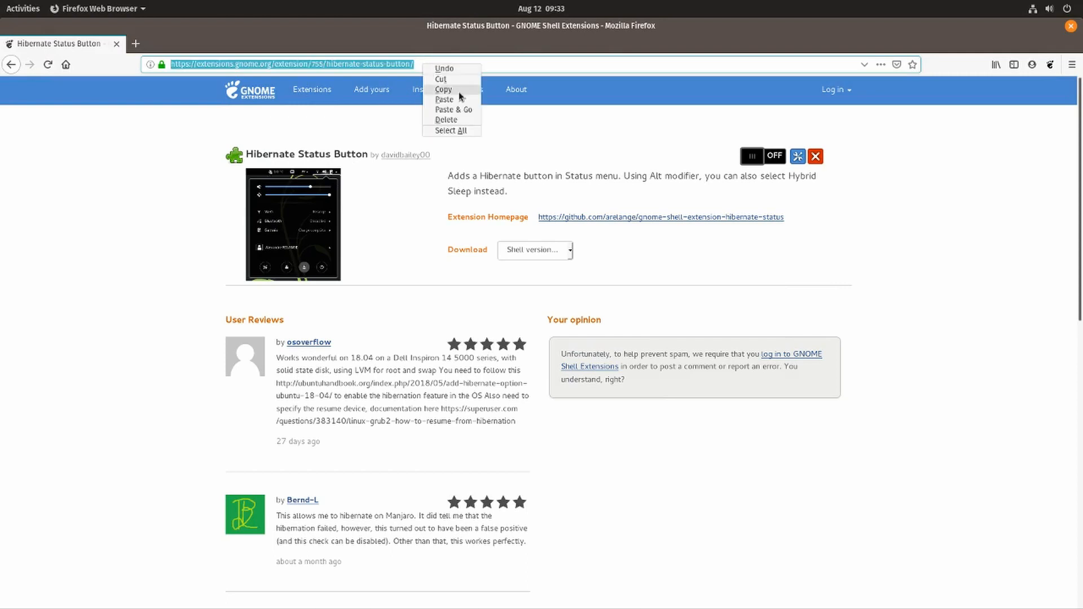
click(389, 163)
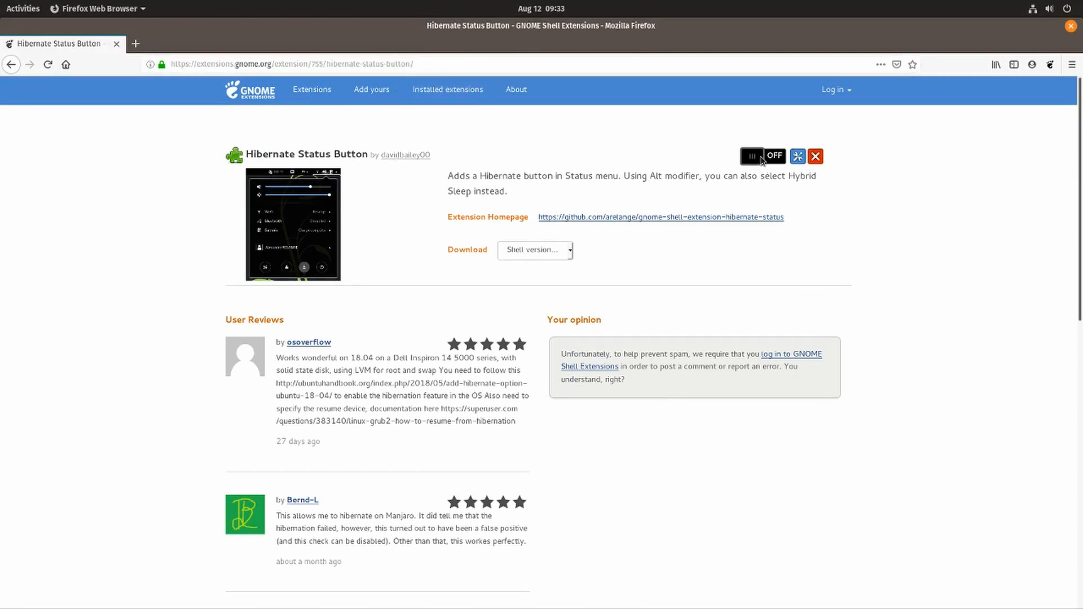
click(763, 156)
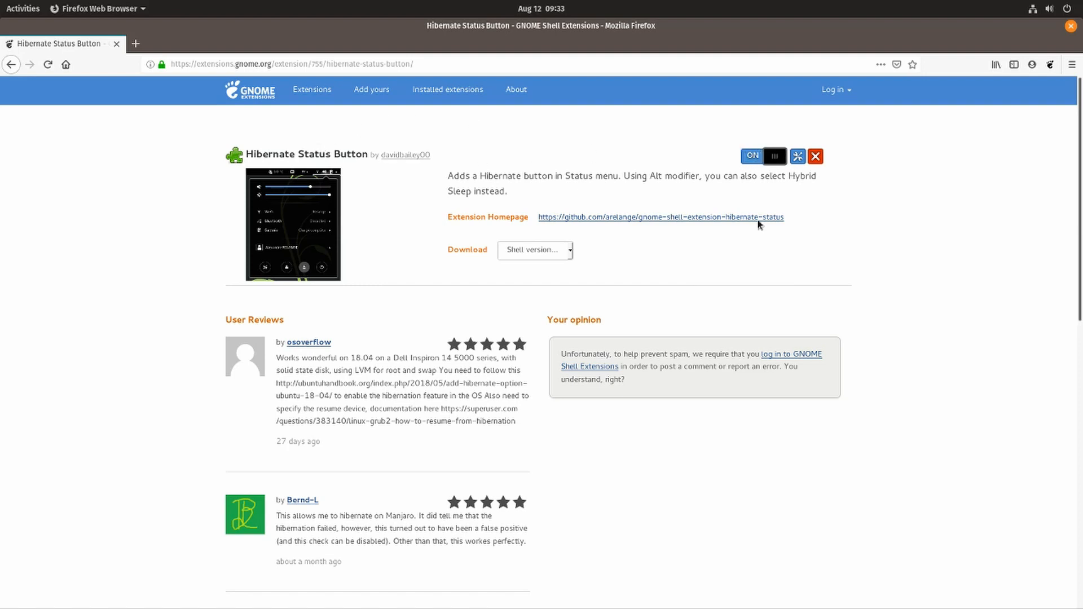
mouse_move(511, 222)
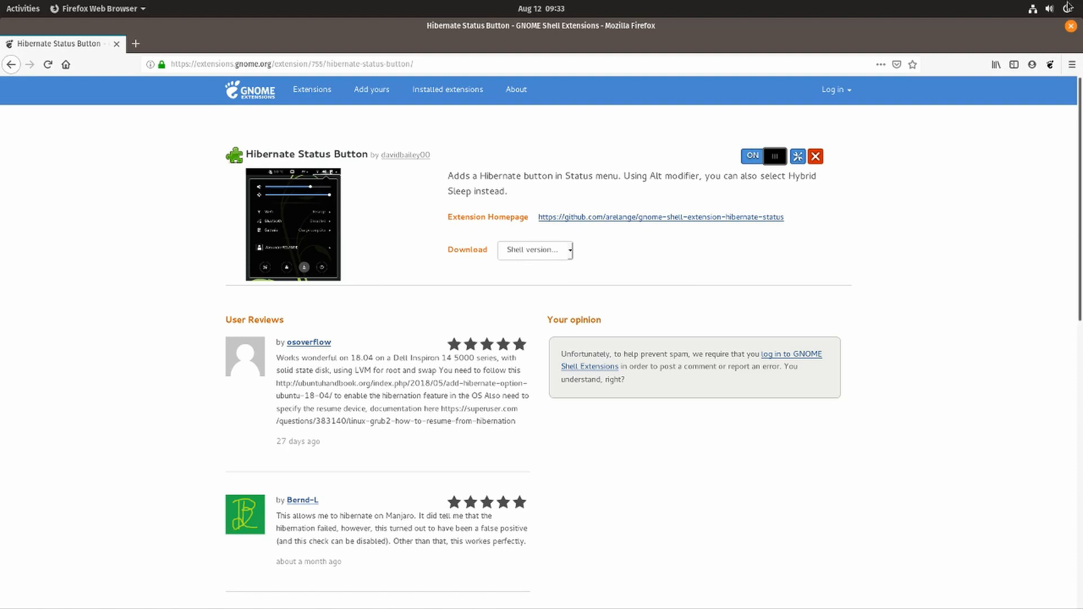
Step: Check the top-right system status menu for a hibernate option
click(1069, 8)
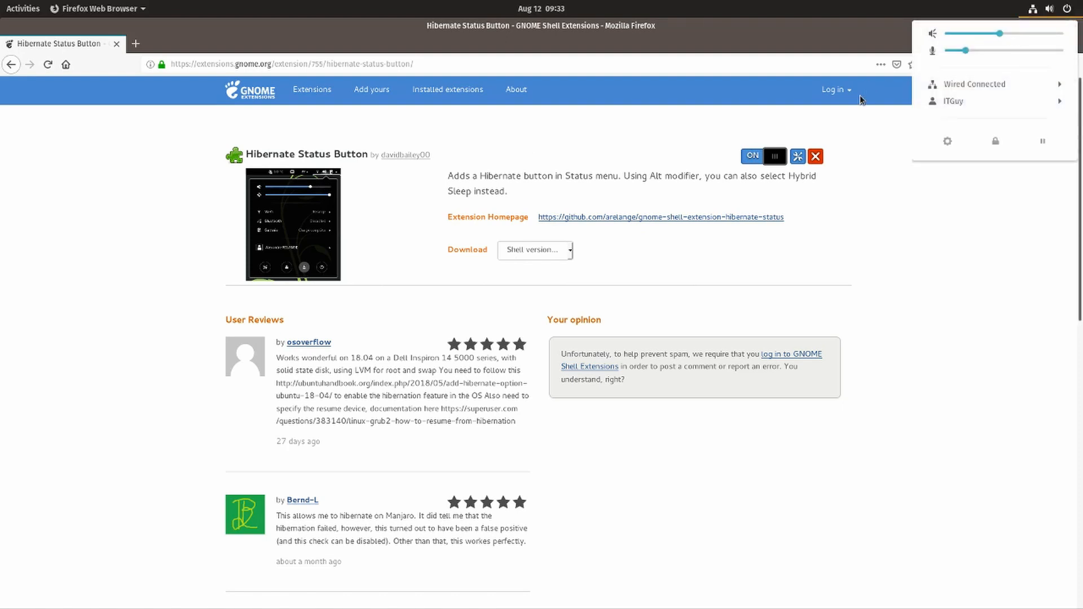
mouse_move(879, 96)
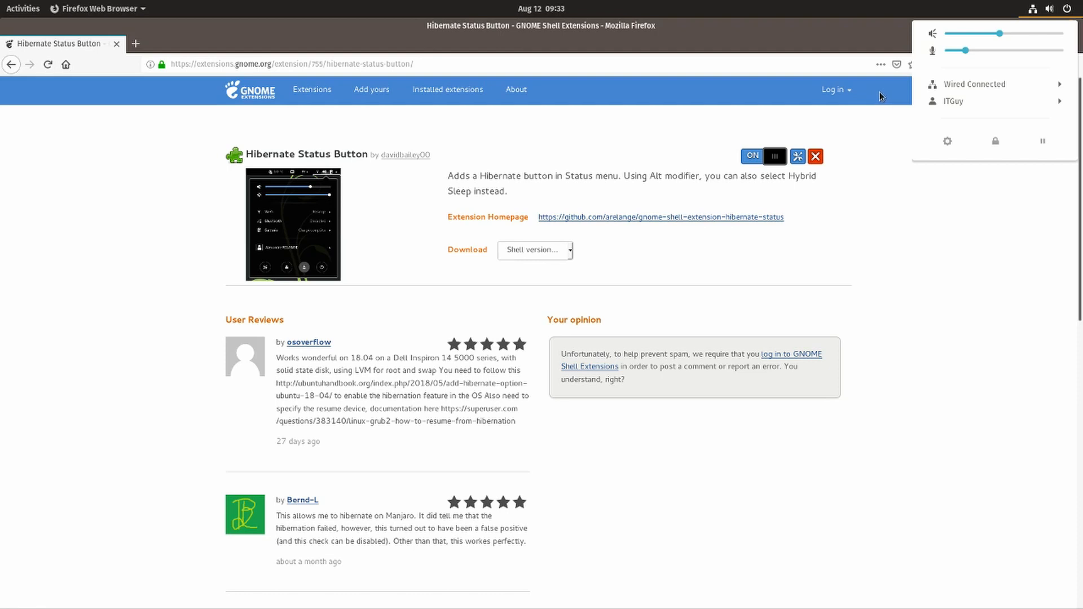
mouse_move(1042, 141)
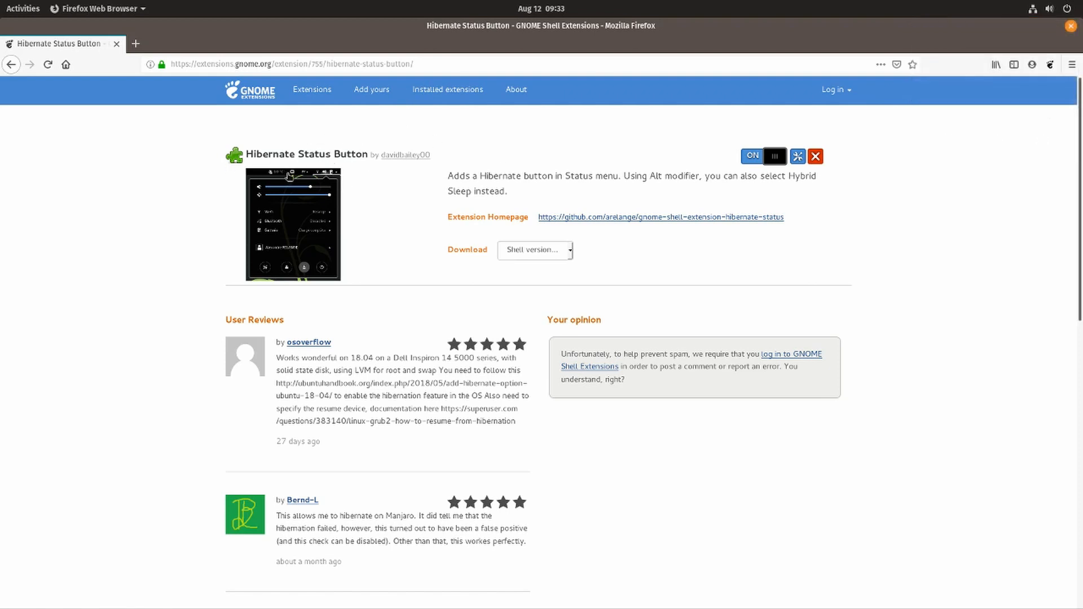
click(1067, 8)
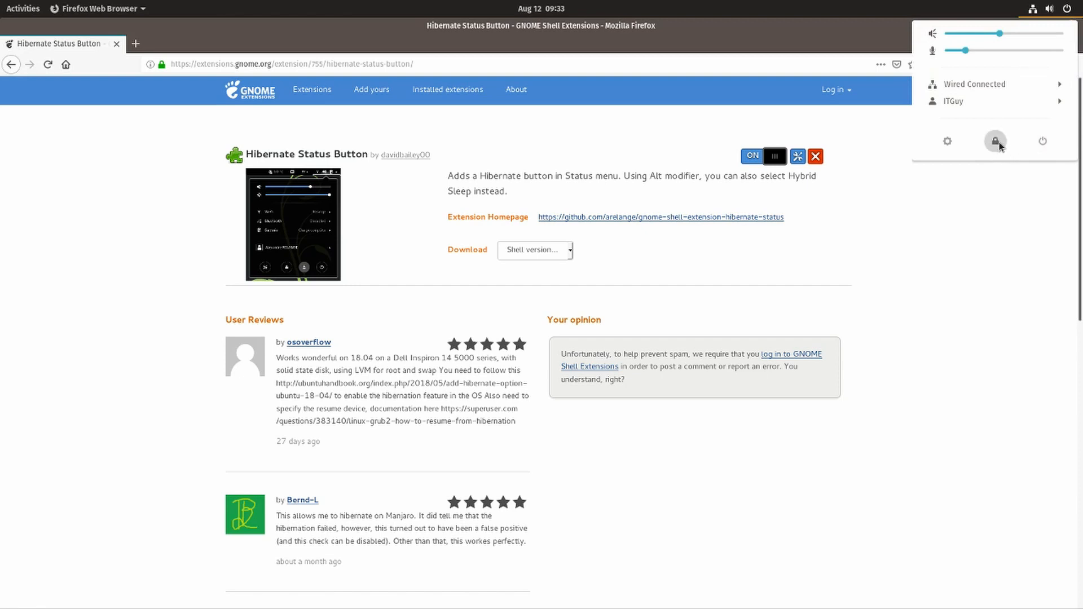
click(447, 89)
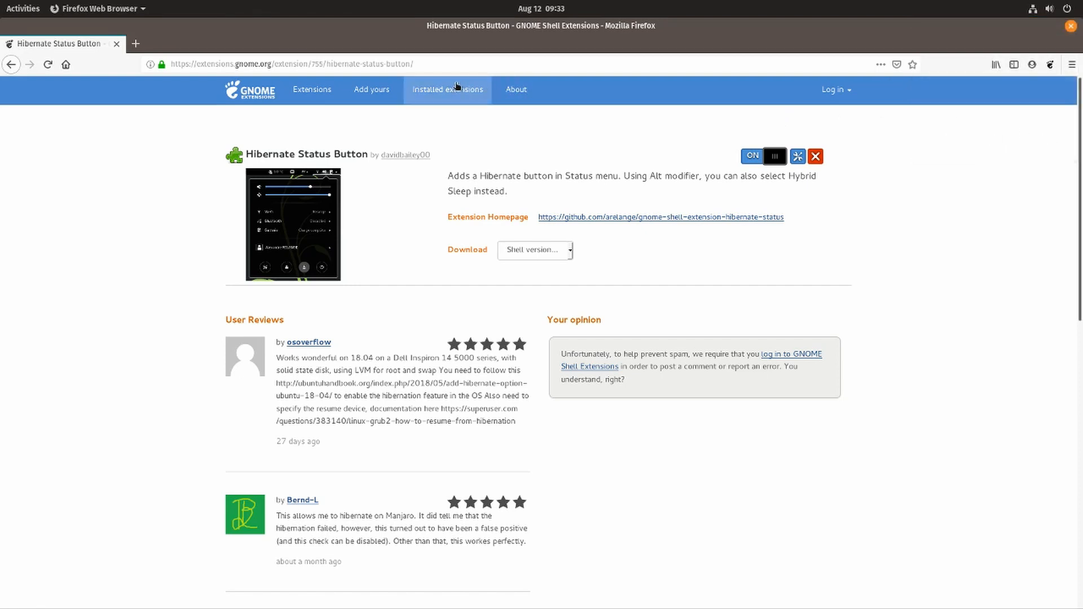
click(1049, 8)
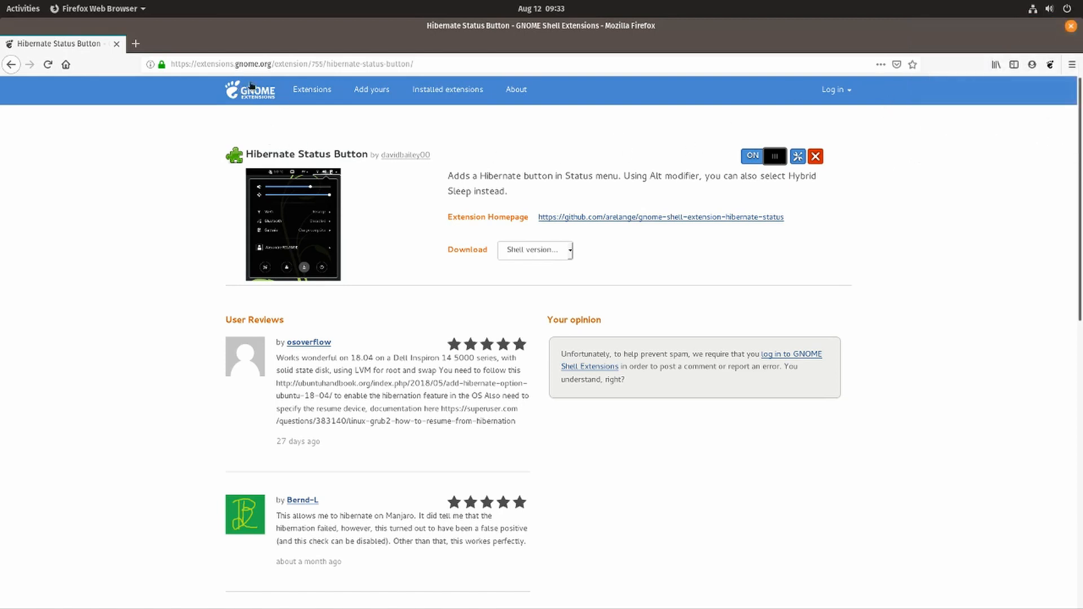
mouse_move(677, 123)
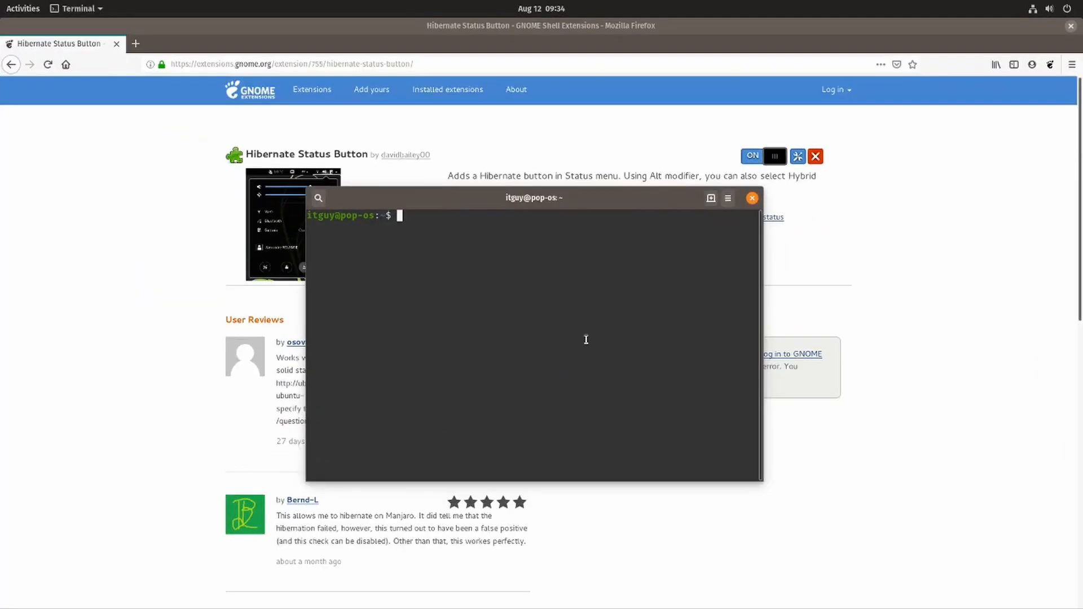
Step: Enter 'sudo apt install gnome-tweaks', close the terminal, and search Activities for 'tweak'
text(sudo apt install gnome-tweaks)
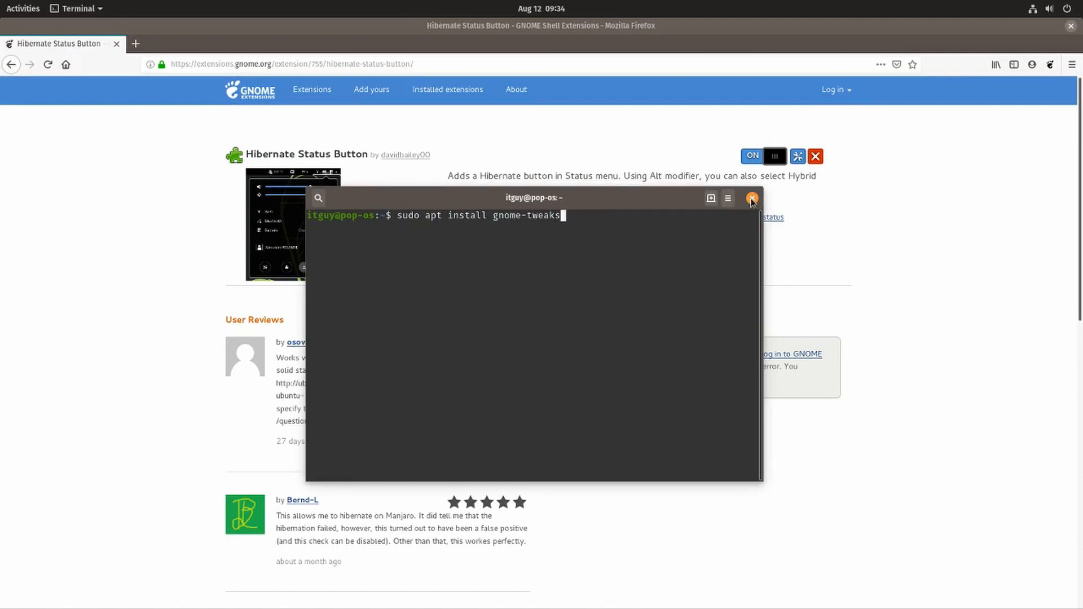
click(752, 198)
text(gnom)
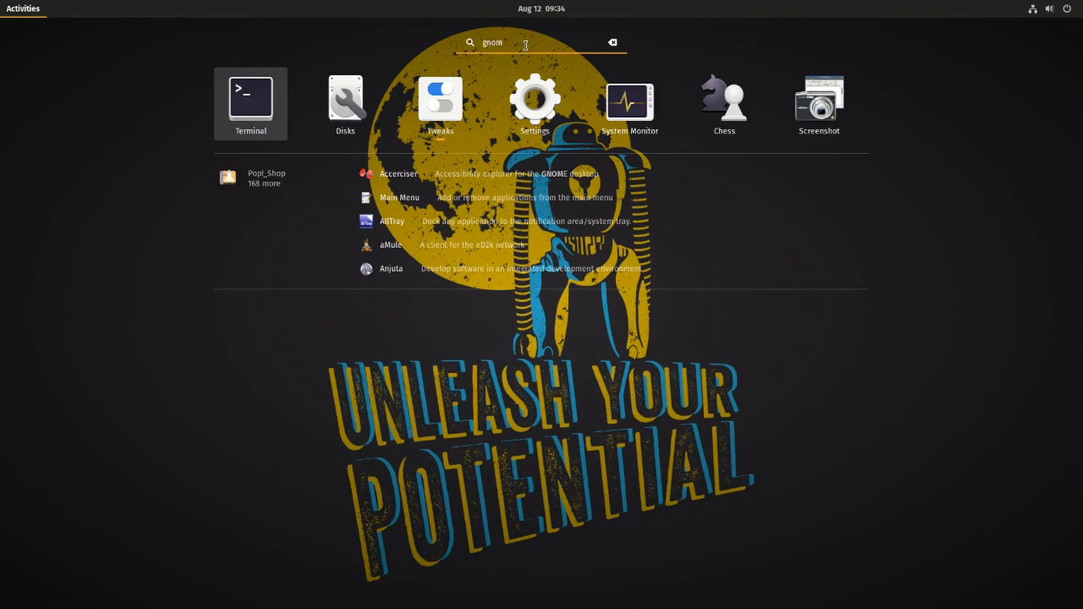
text(tweak)
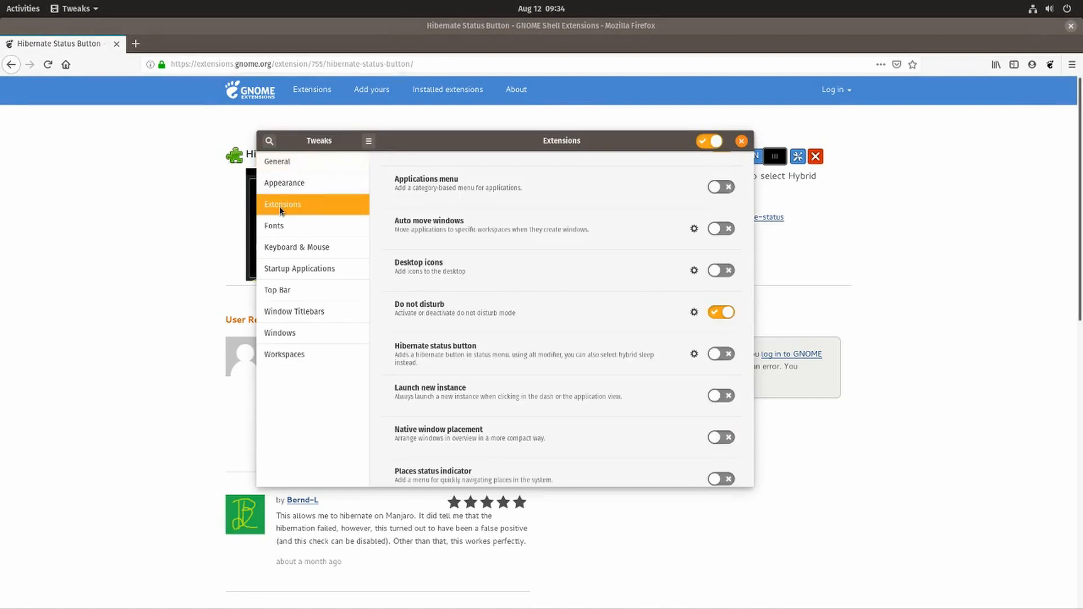
mouse_move(483, 339)
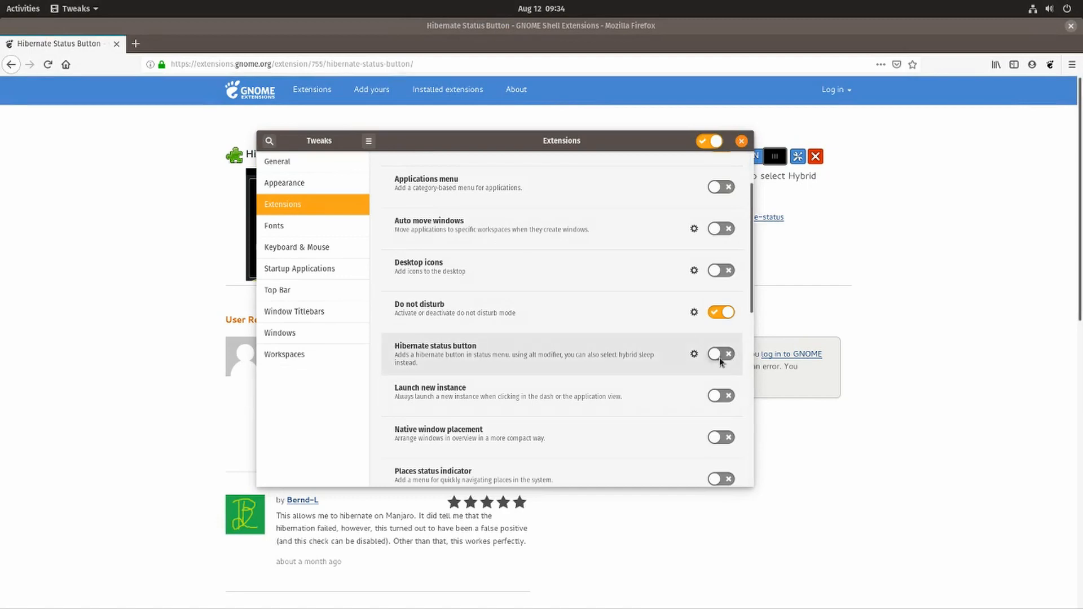
Step: Switch on Hibernate status button in Tweaks and scroll the status menu to find it
click(721, 354)
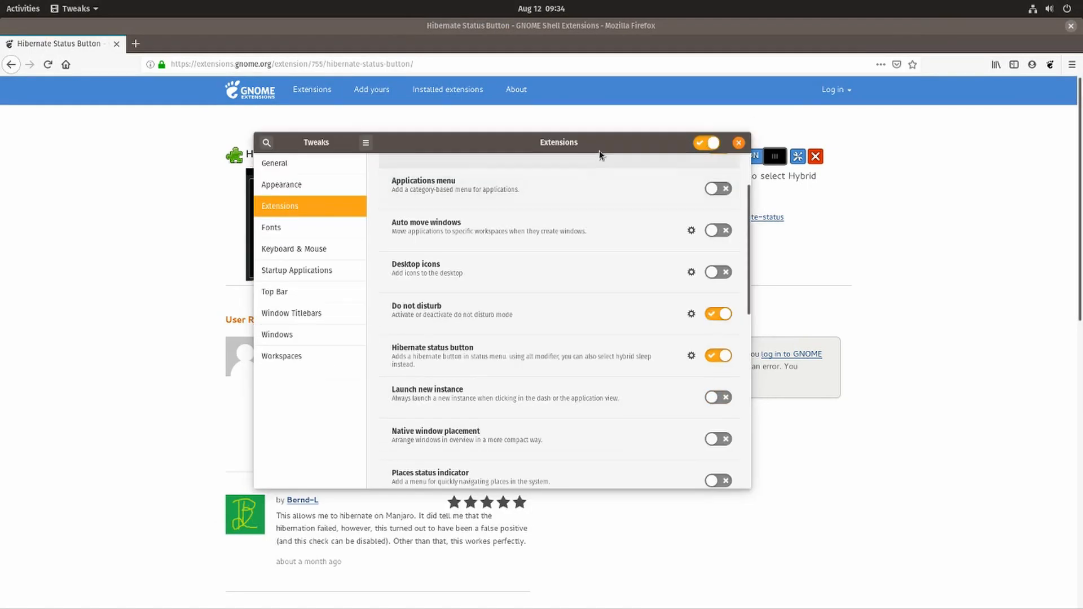
click(1048, 8)
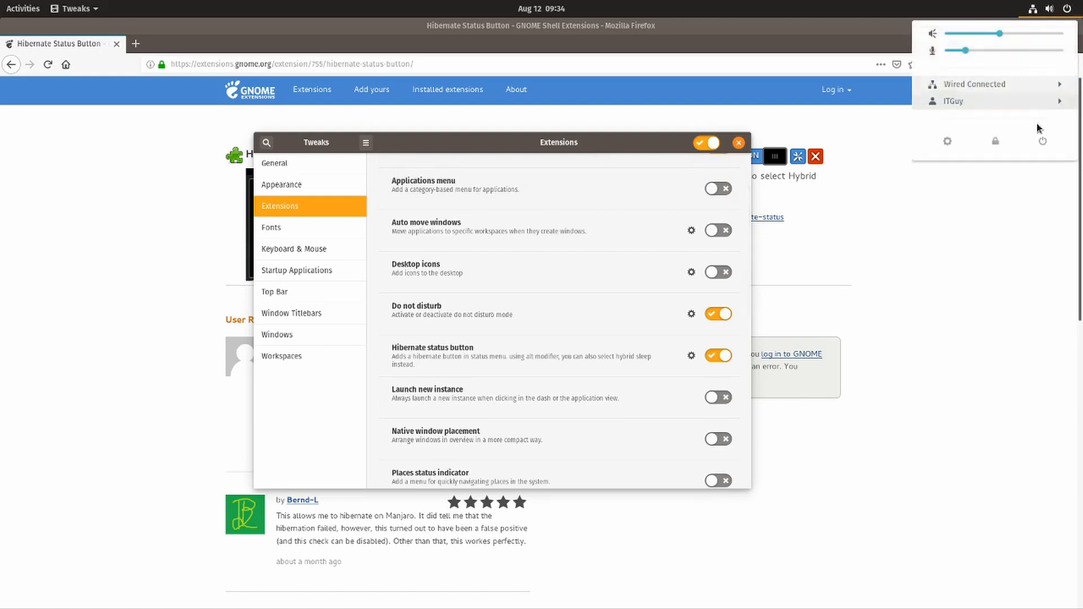
mouse_move(561, 152)
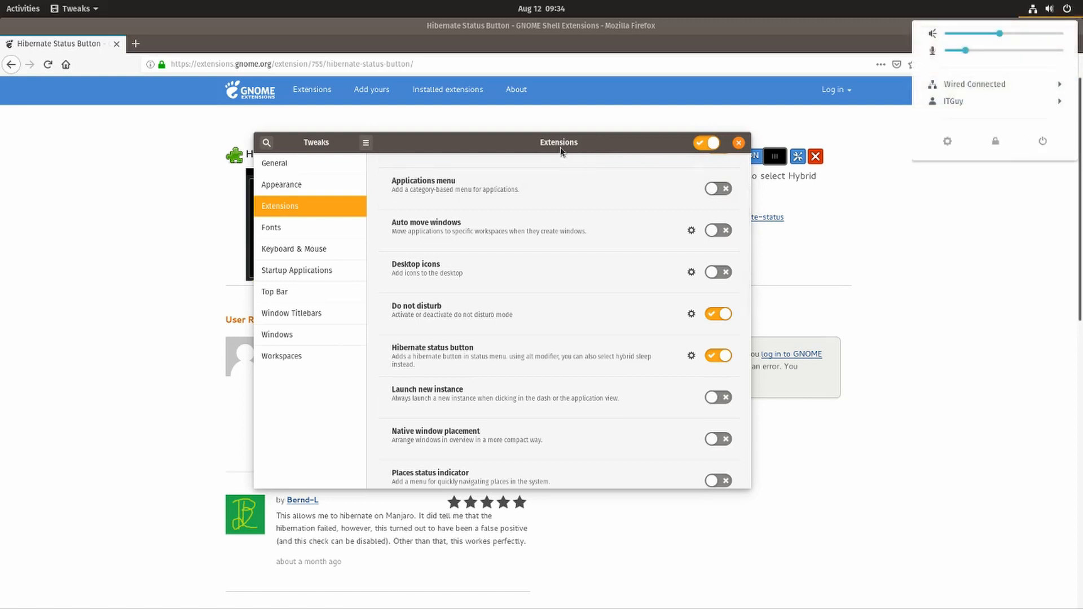
scroll(down, 3)
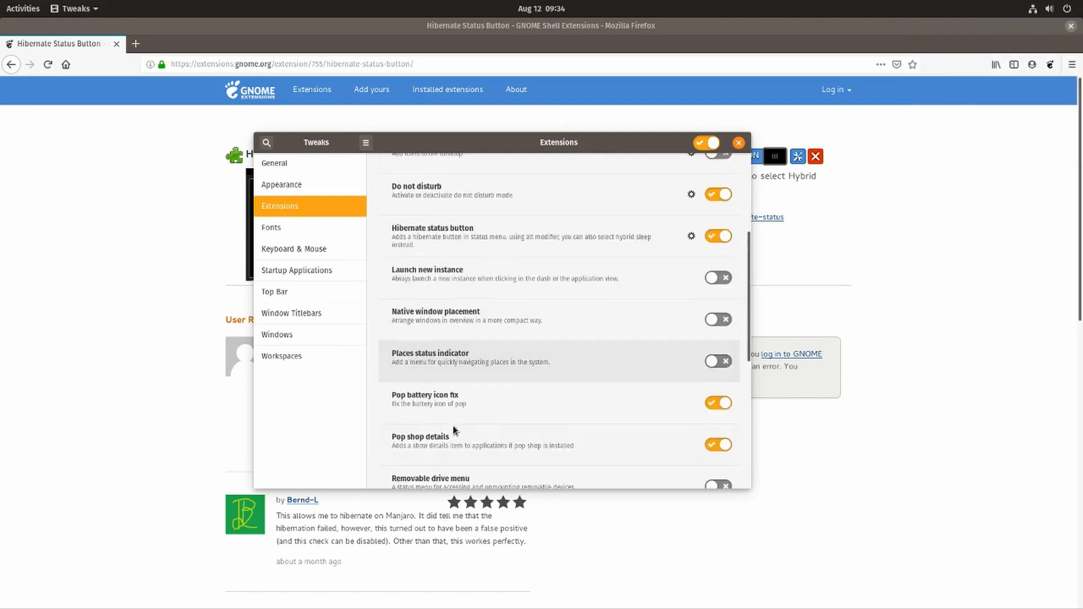
scroll(down, 3)
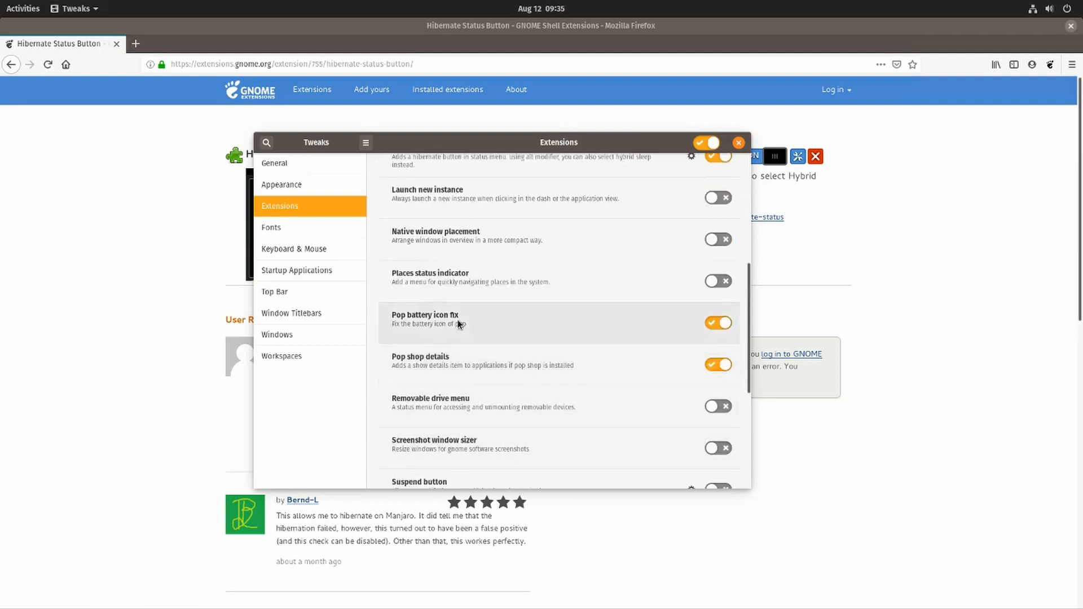
scroll(down, 3)
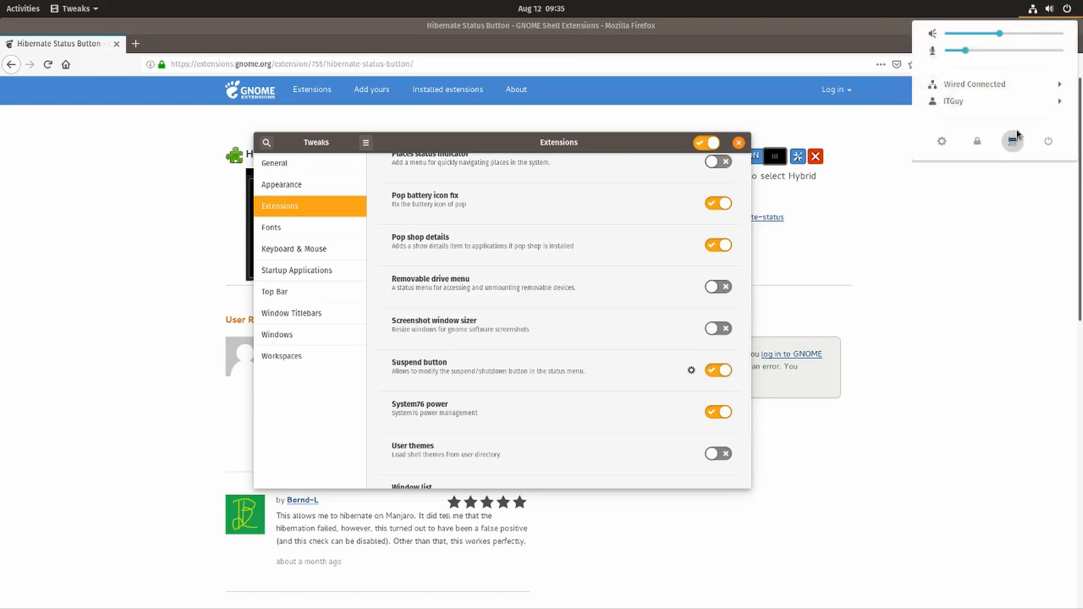
mouse_move(1013, 152)
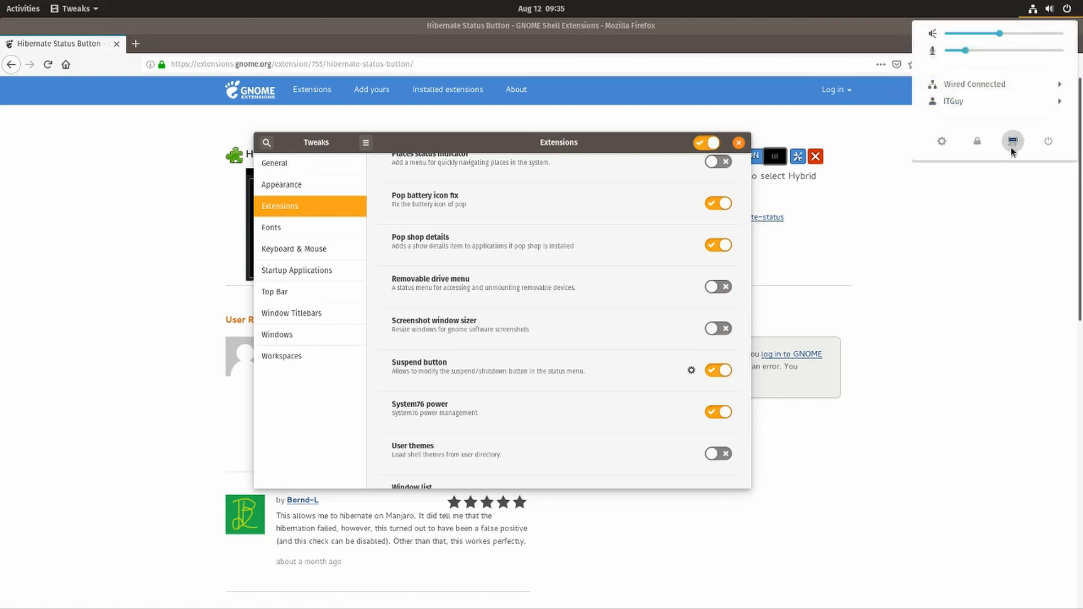
mouse_move(1013, 146)
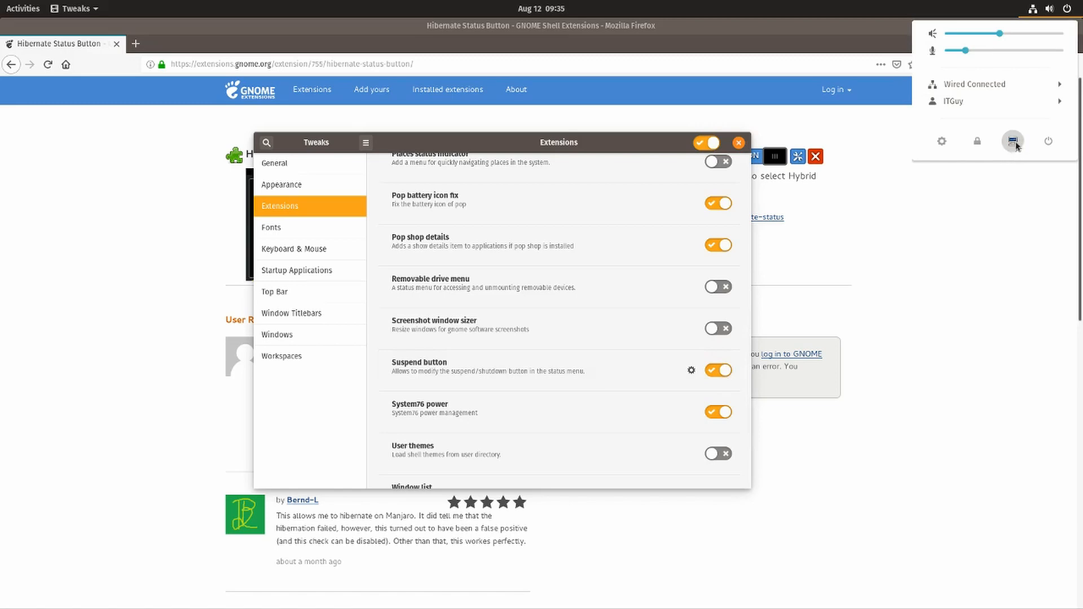
mouse_move(895, 198)
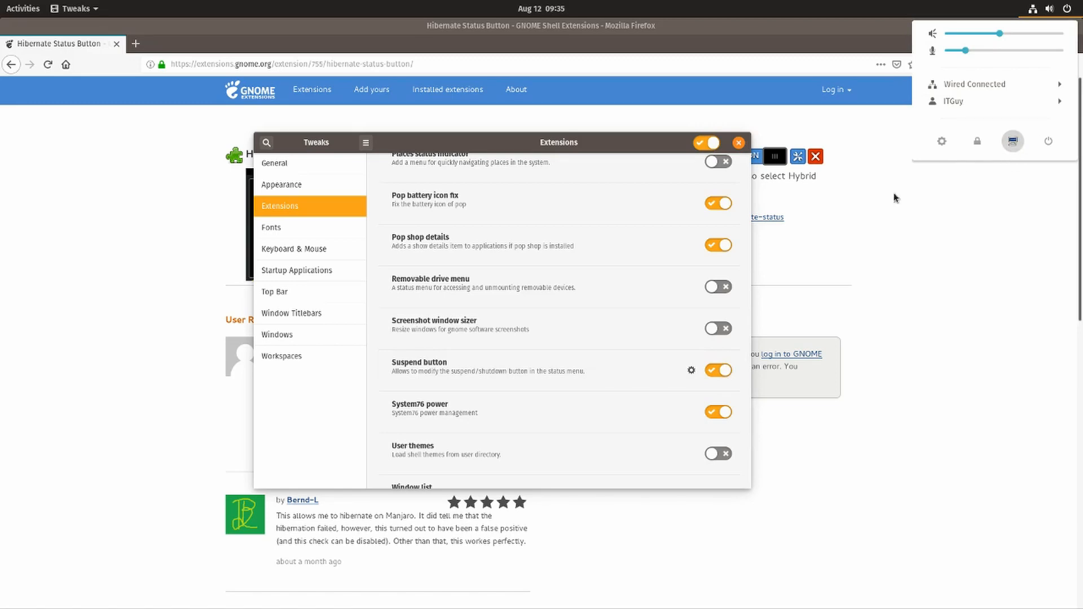
mouse_move(784, 330)
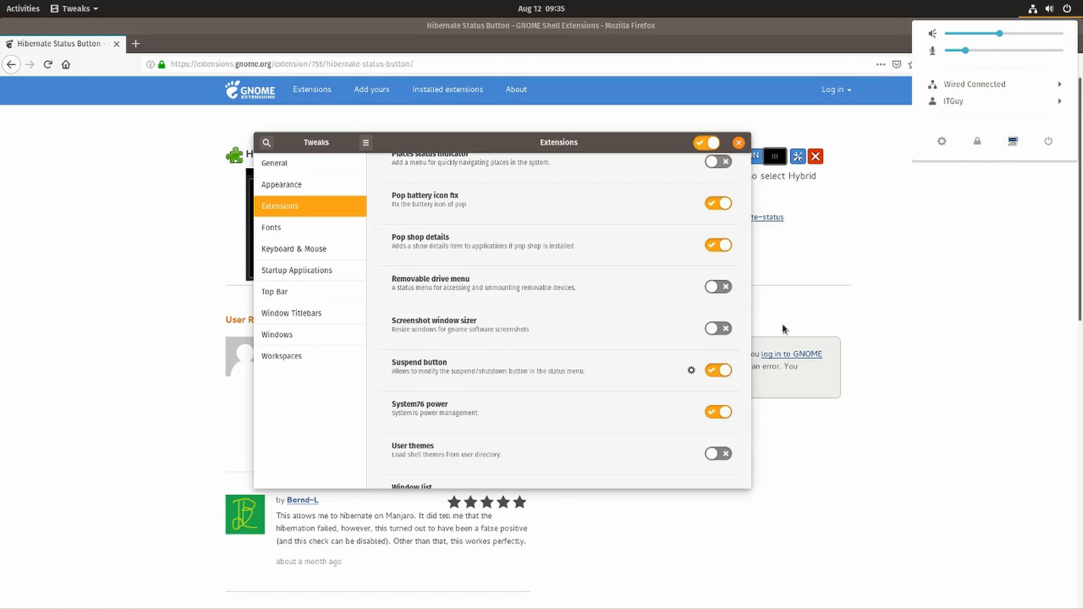
mouse_move(1013, 141)
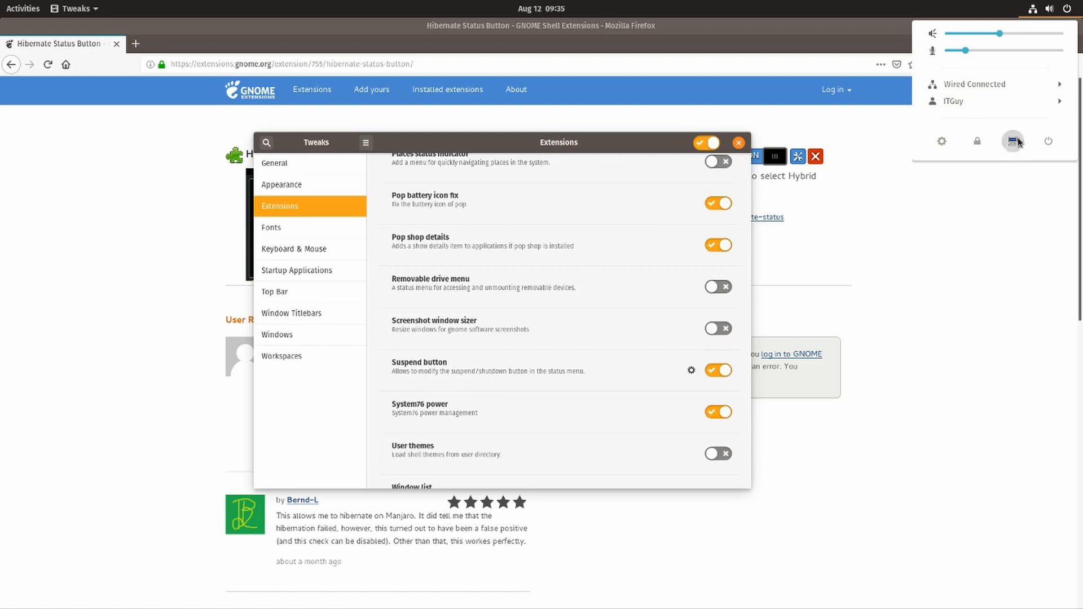
mouse_move(1015, 145)
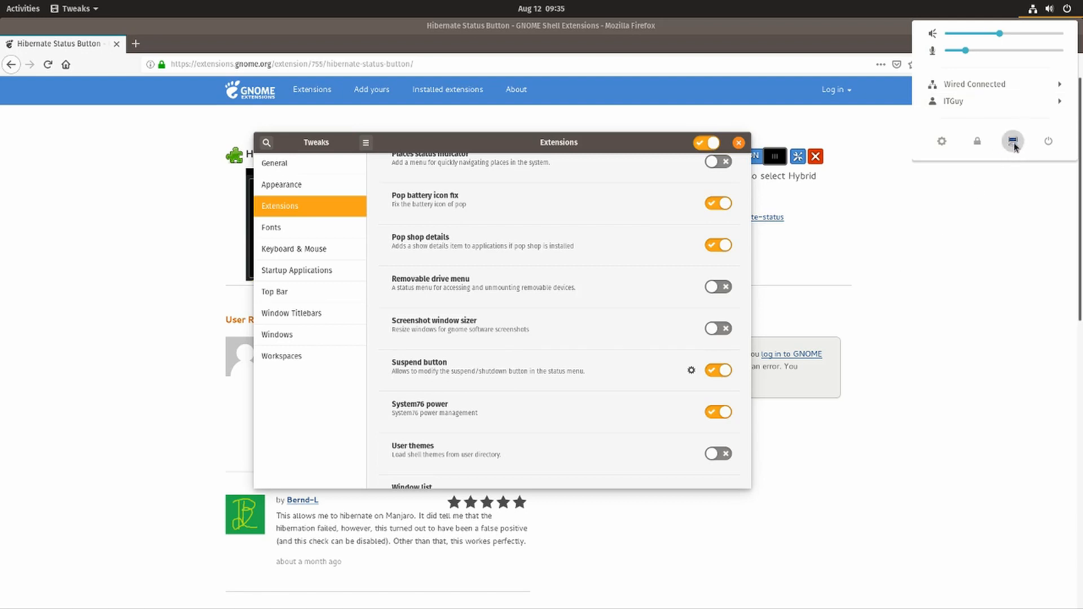
Step: Dismiss the status menu, close Tweaks with the extension left on, and show Activities
click(685, 354)
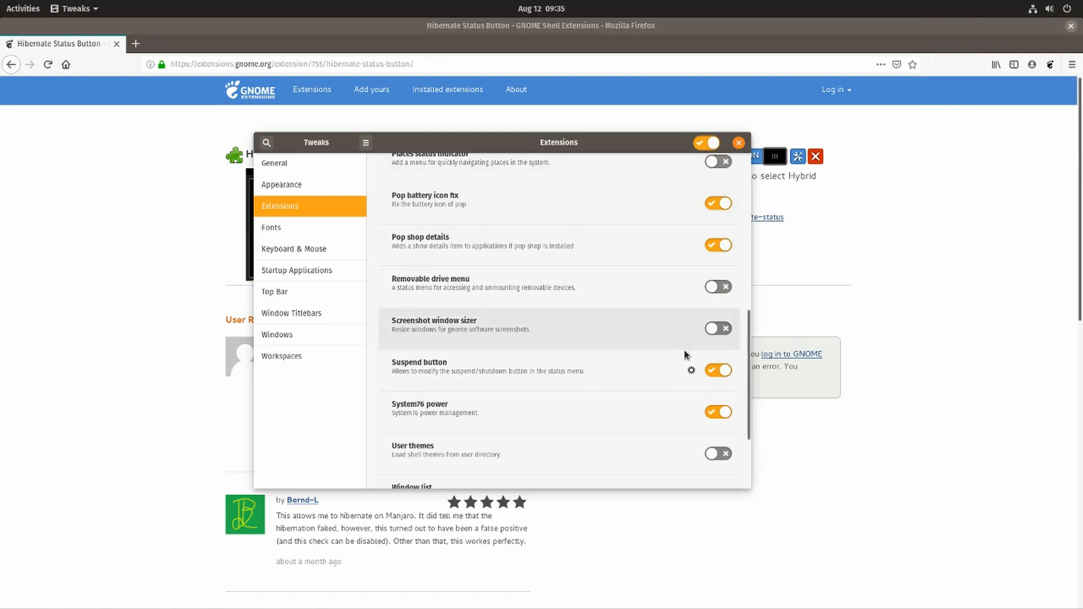
mouse_move(541, 381)
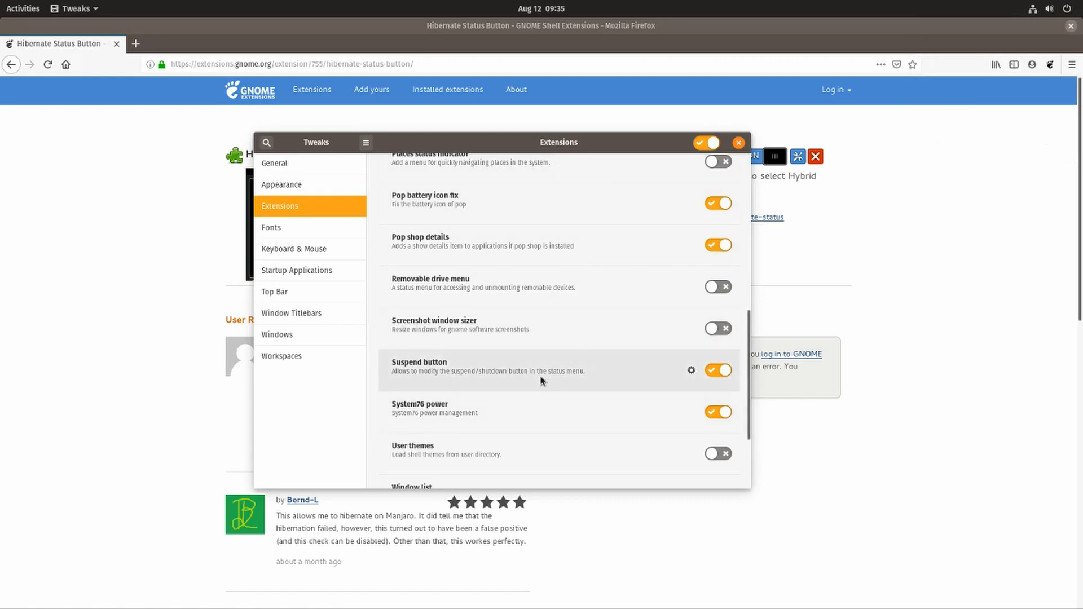
mouse_move(560, 318)
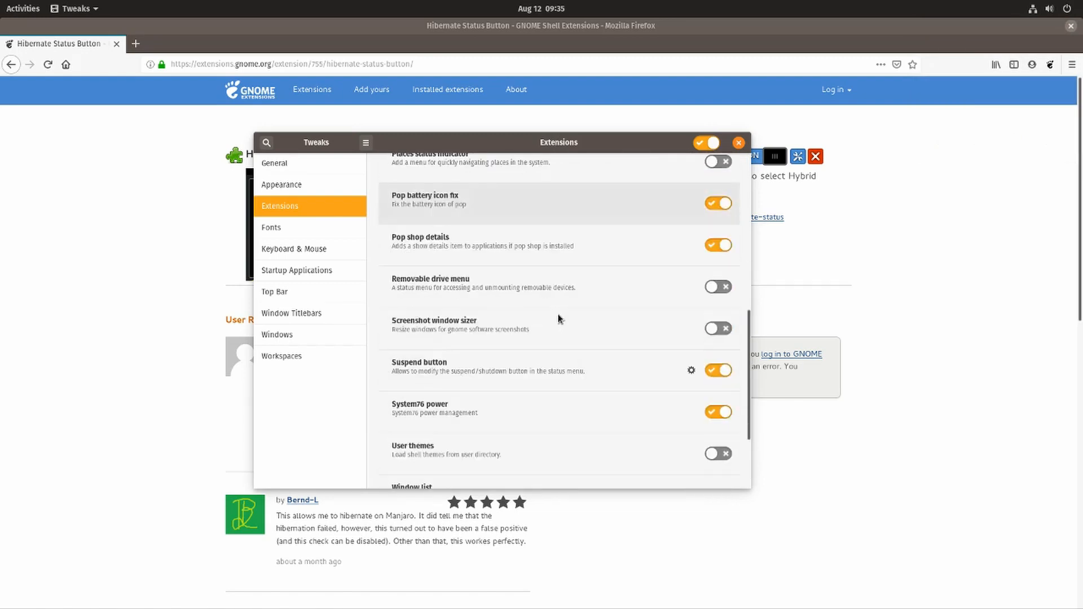
mouse_move(418, 376)
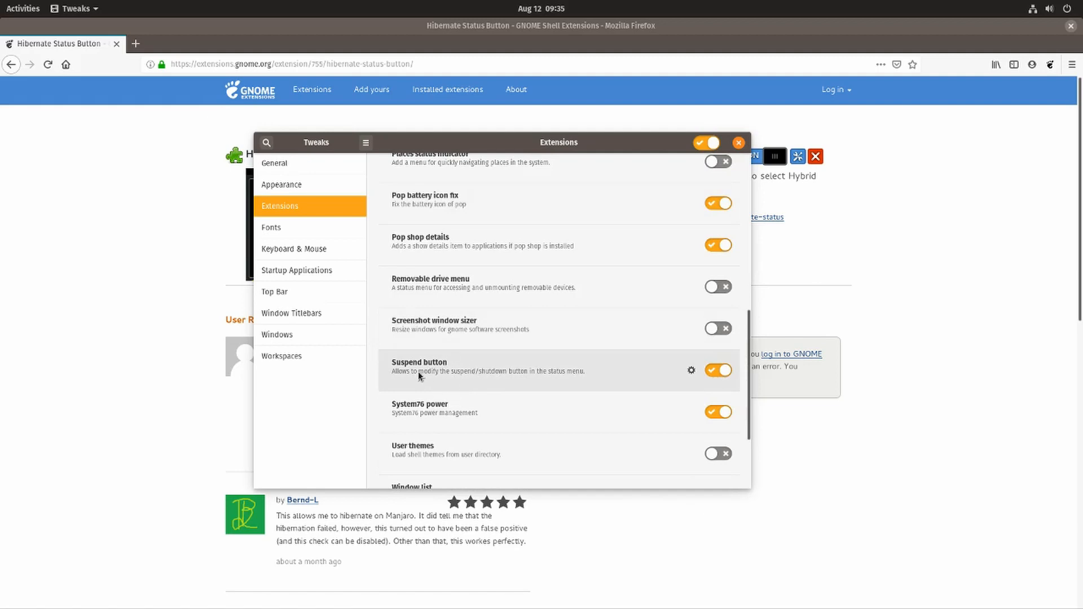
mouse_move(432, 363)
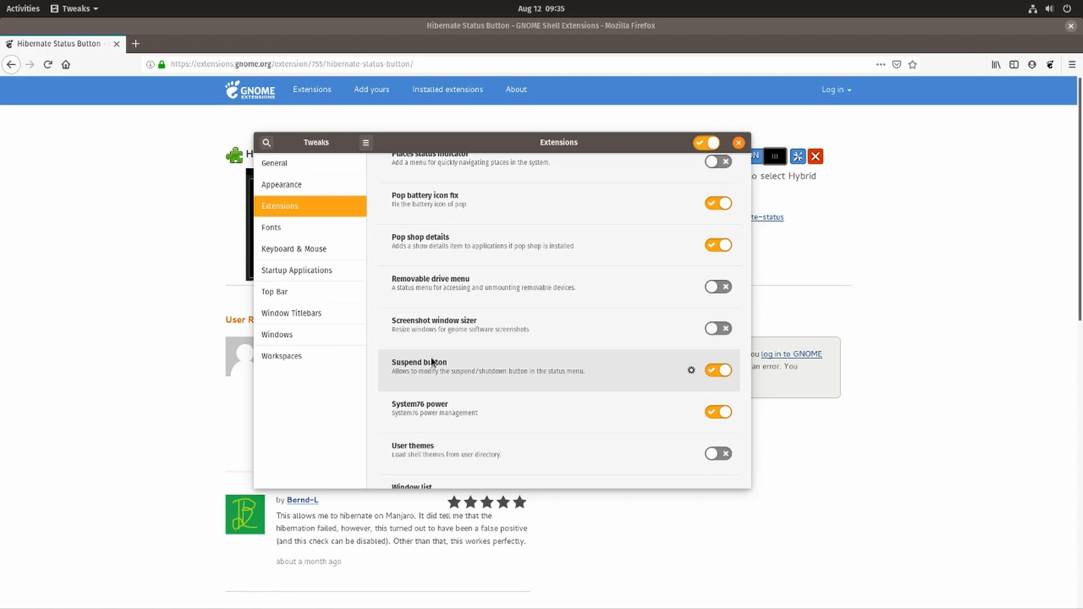
scroll(up, 3)
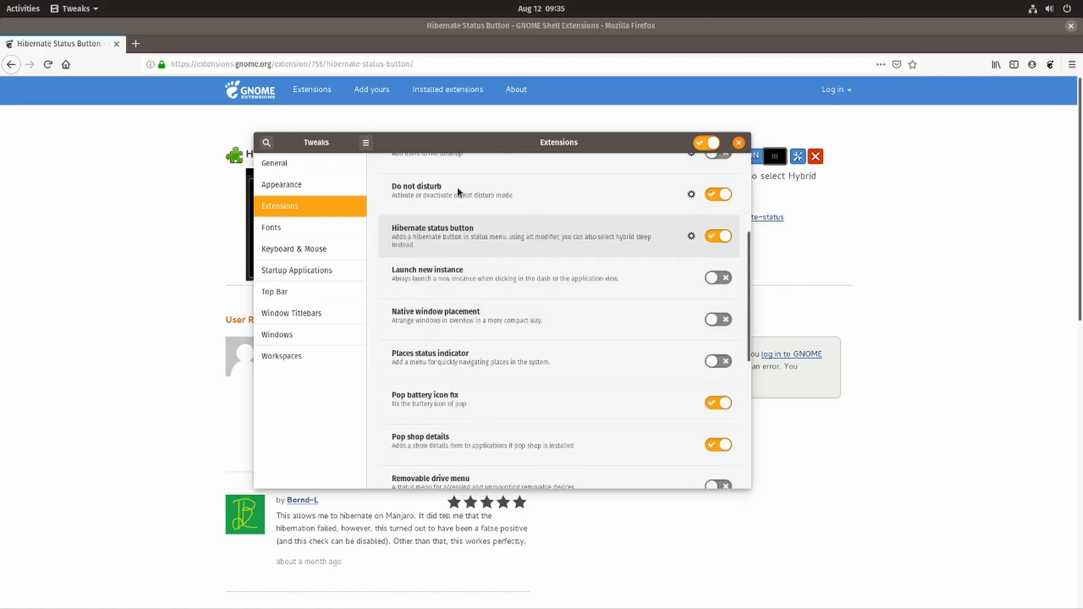
mouse_move(481, 231)
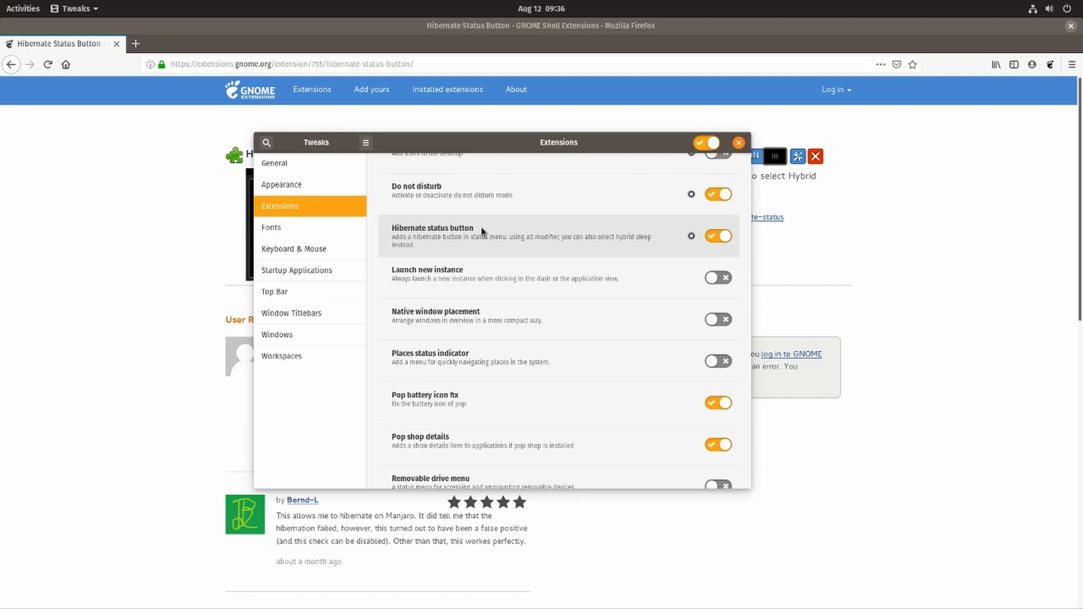
mouse_move(589, 252)
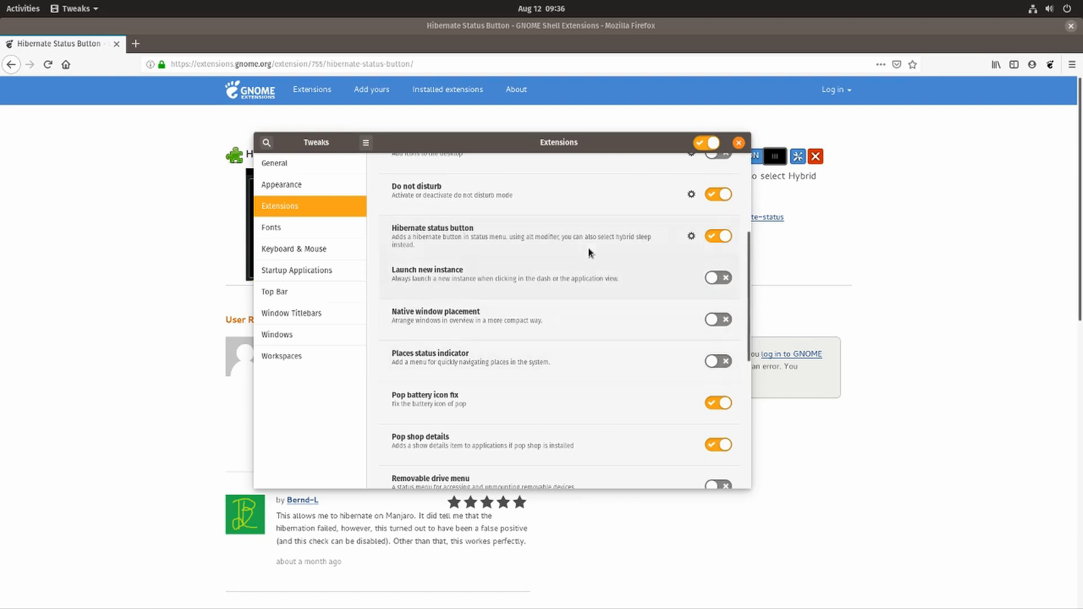
mouse_move(598, 247)
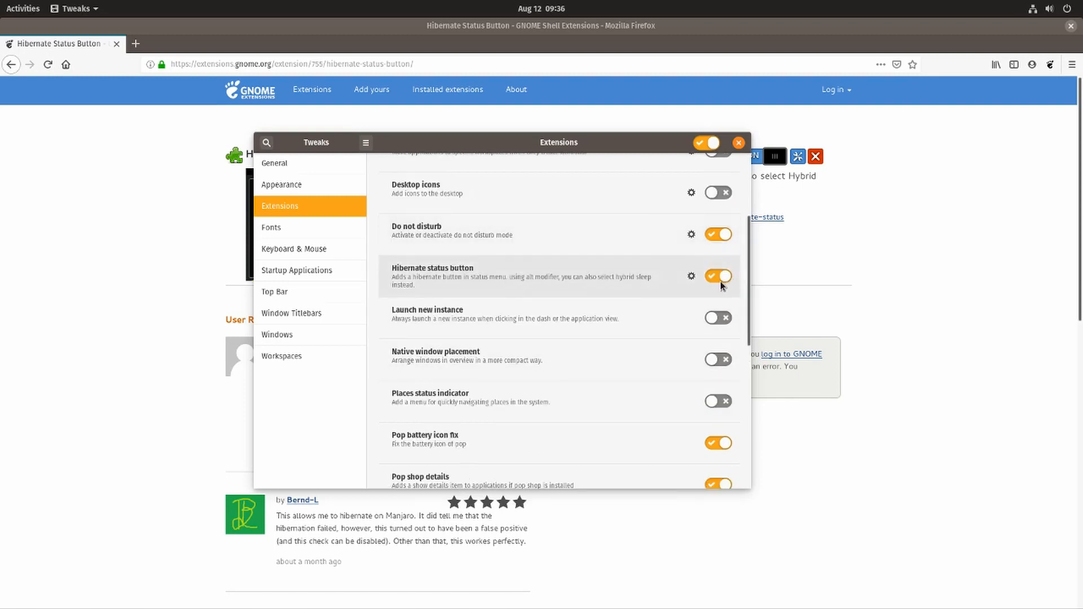
click(738, 143)
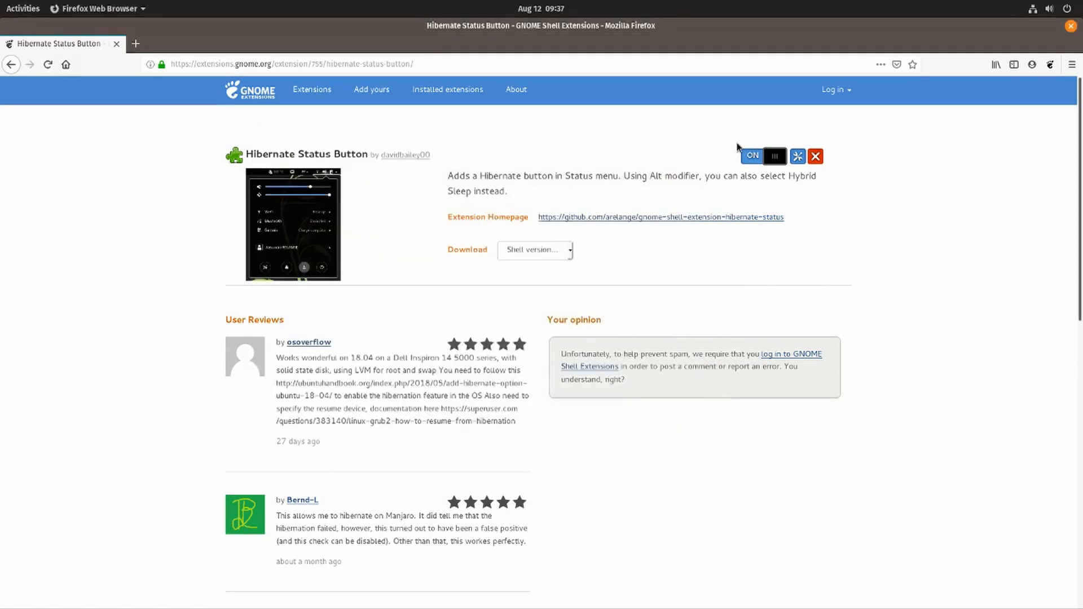
click(22, 9)
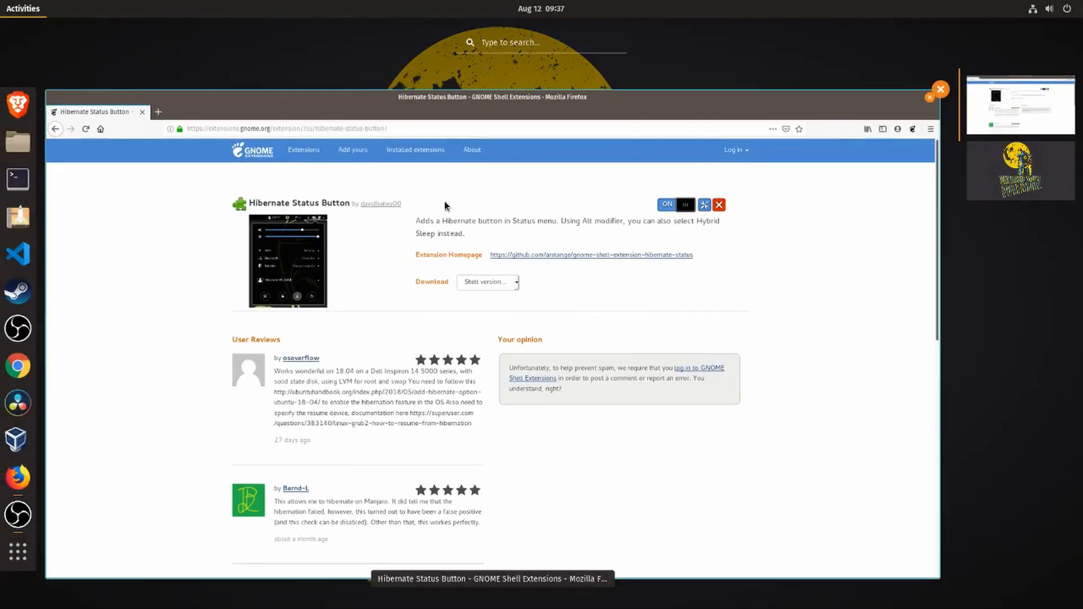
mouse_move(210, 194)
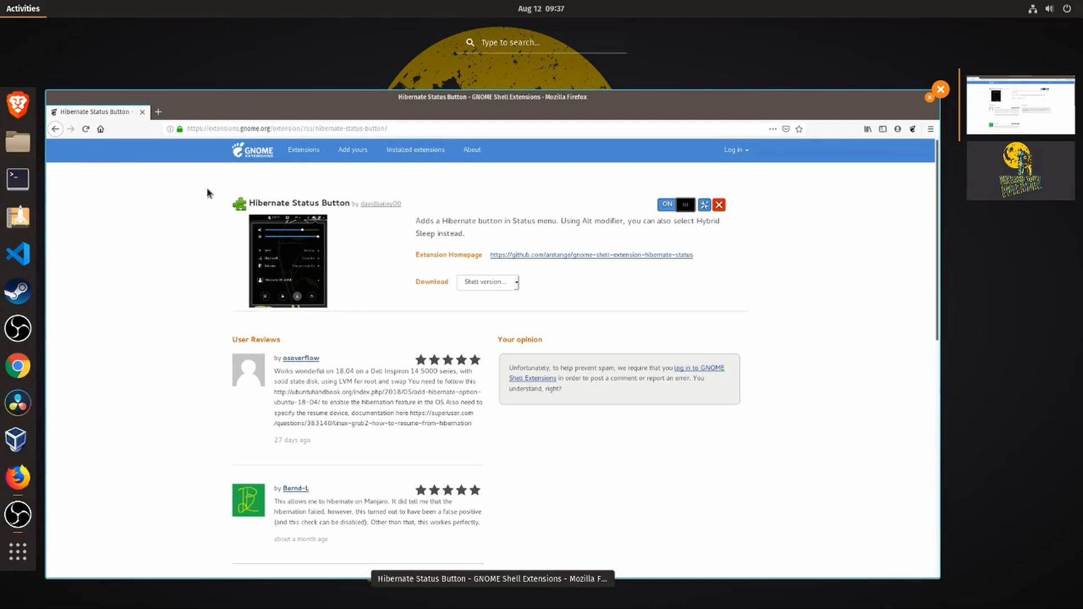
Step: Open a centred terminal and run a mistyped 'sudo apt pm-' with the password
click(17, 178)
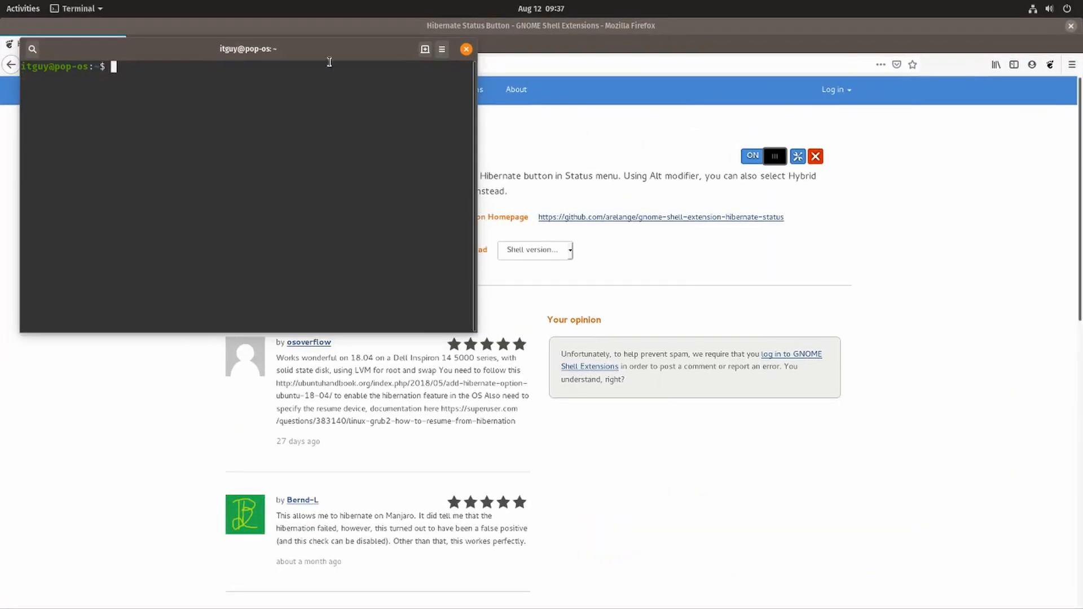
drag(247, 48, 464, 157)
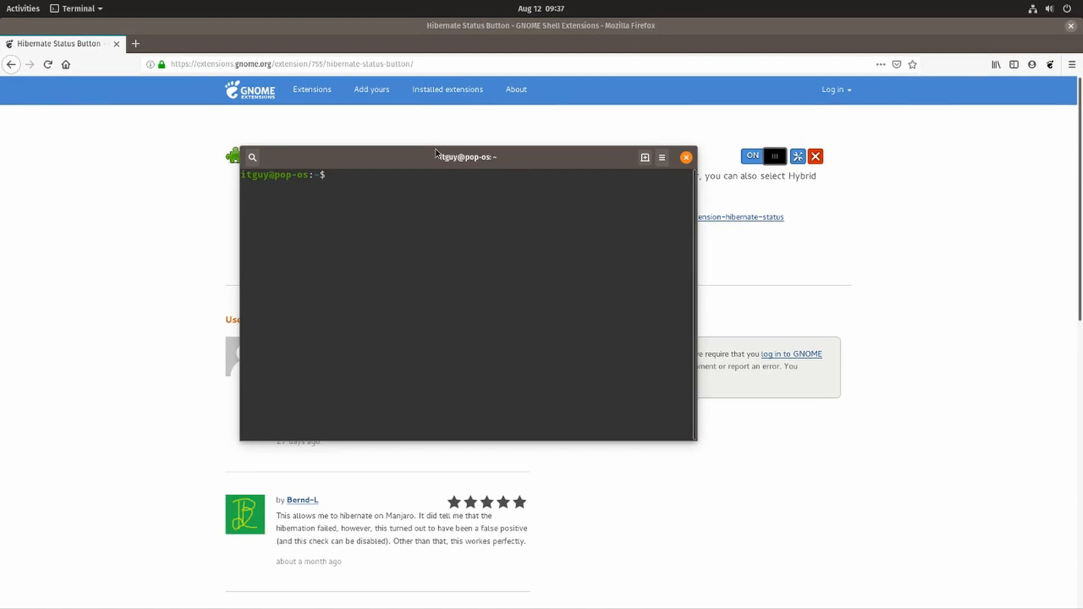
text(sudo)
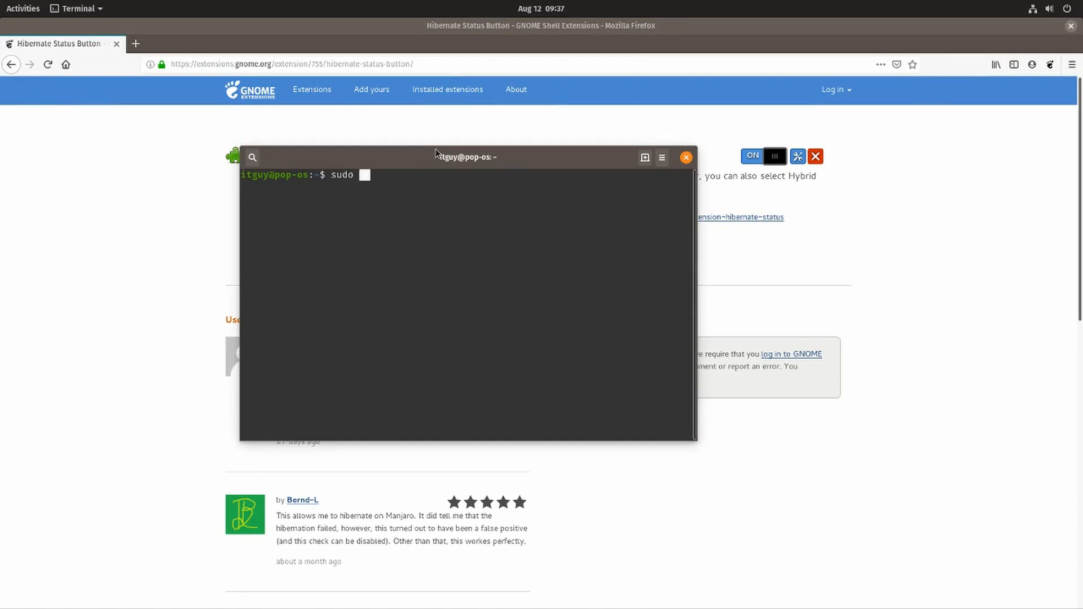
text(apt pm-)
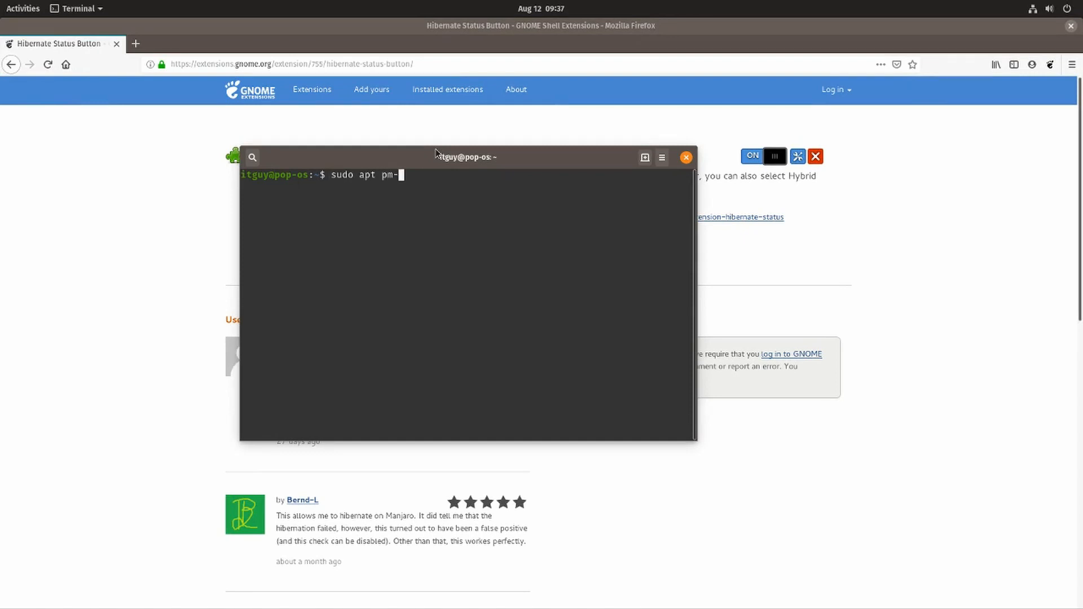
key(Return)
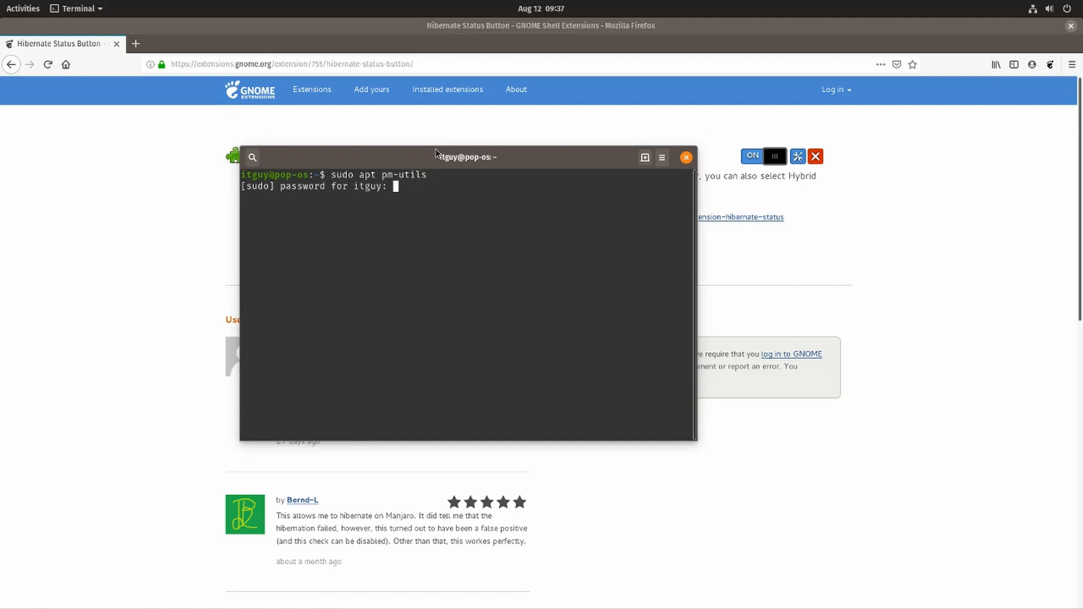
key(Return)
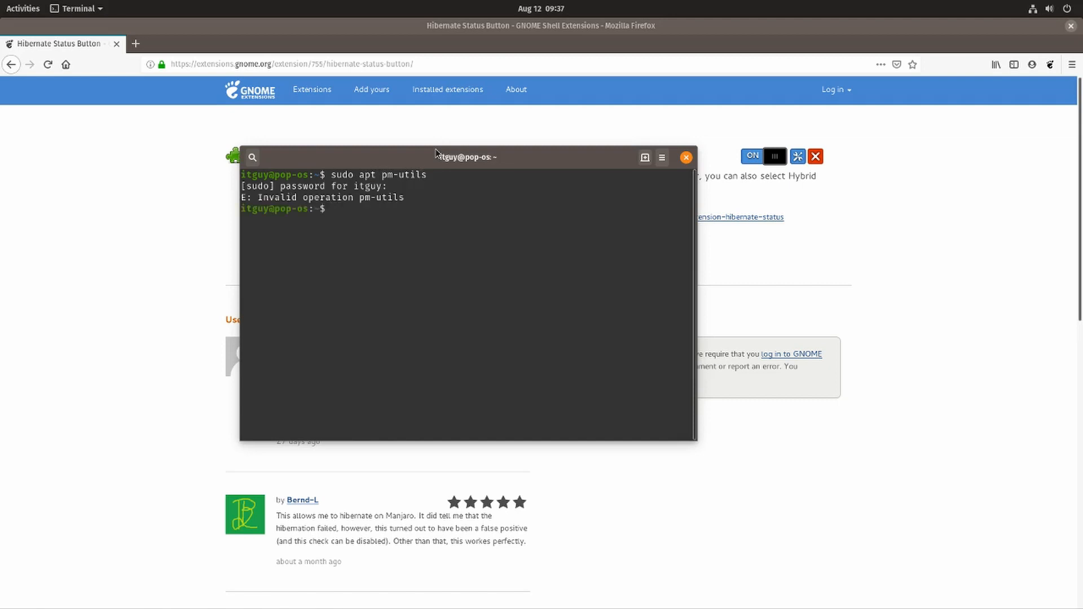
Step: Run 'sudo apt install pm-utils', which reports pm-utils is already the newest version
text(sudo apt pm-utils)
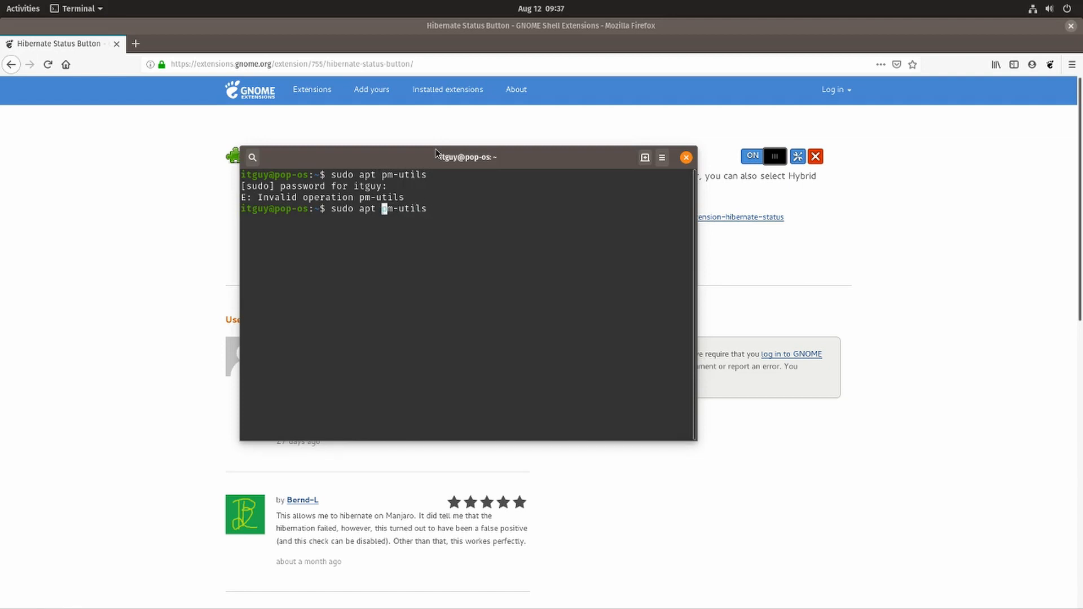
text(install)
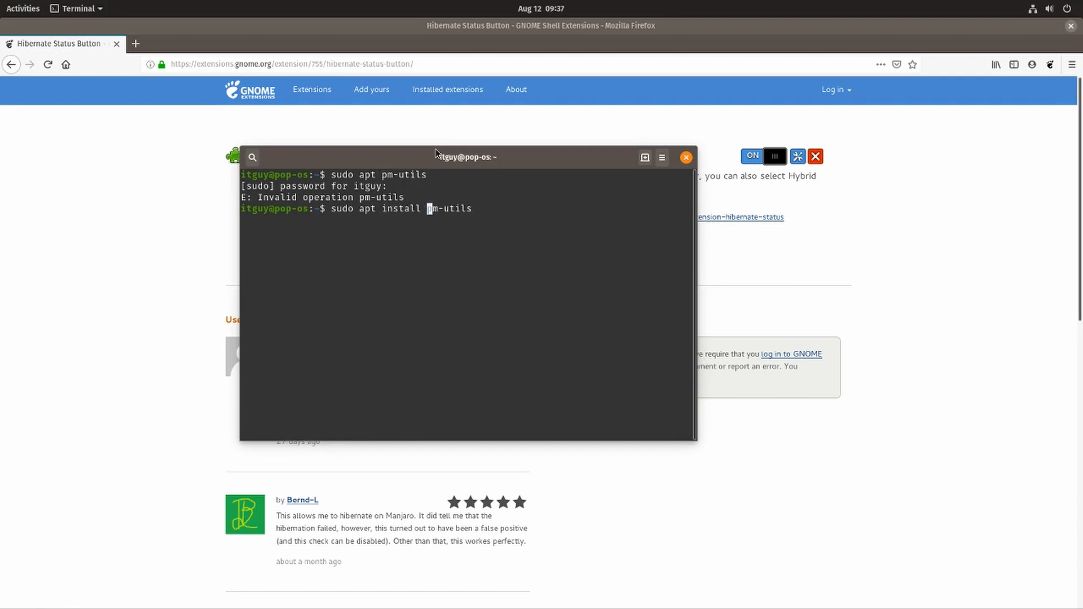
key(Return)
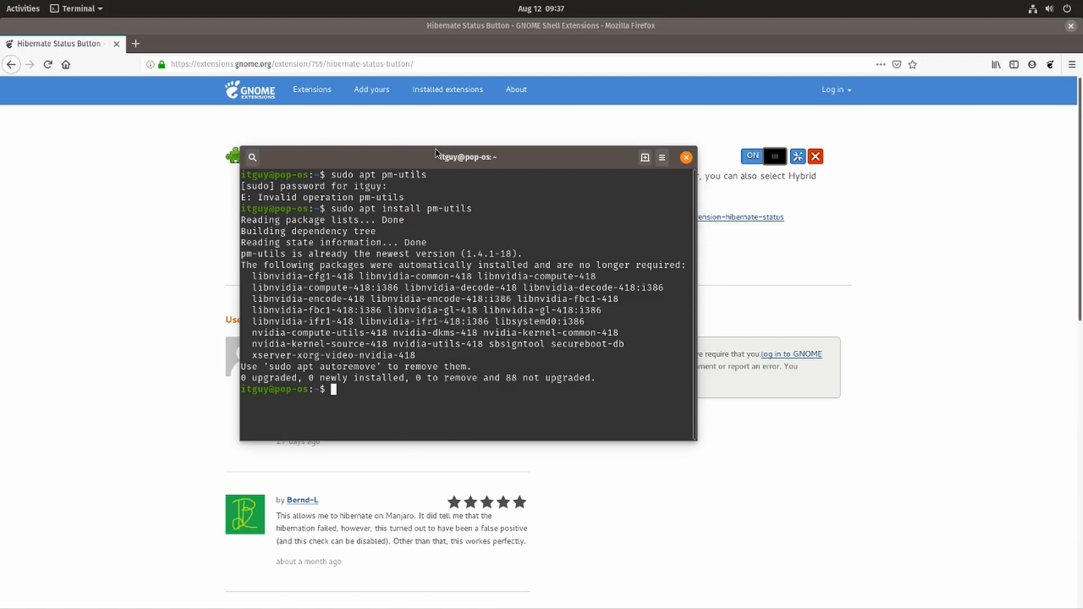
Step: Type 'sudo pm-' to list pm-utils completions, then select pm-hibernate and pm-suspend
text(sudo pm)
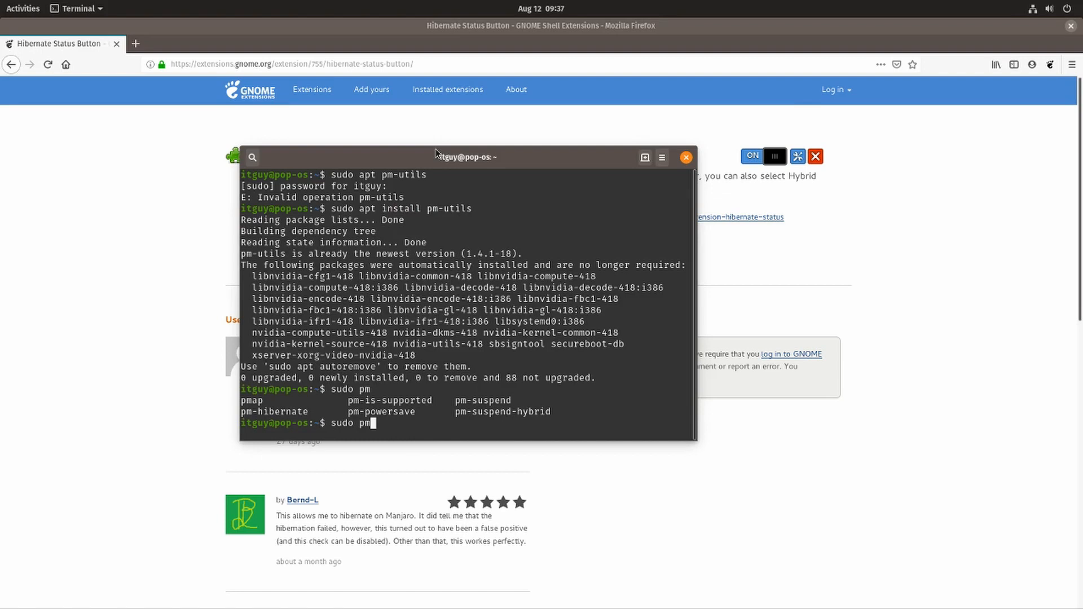
text(-)
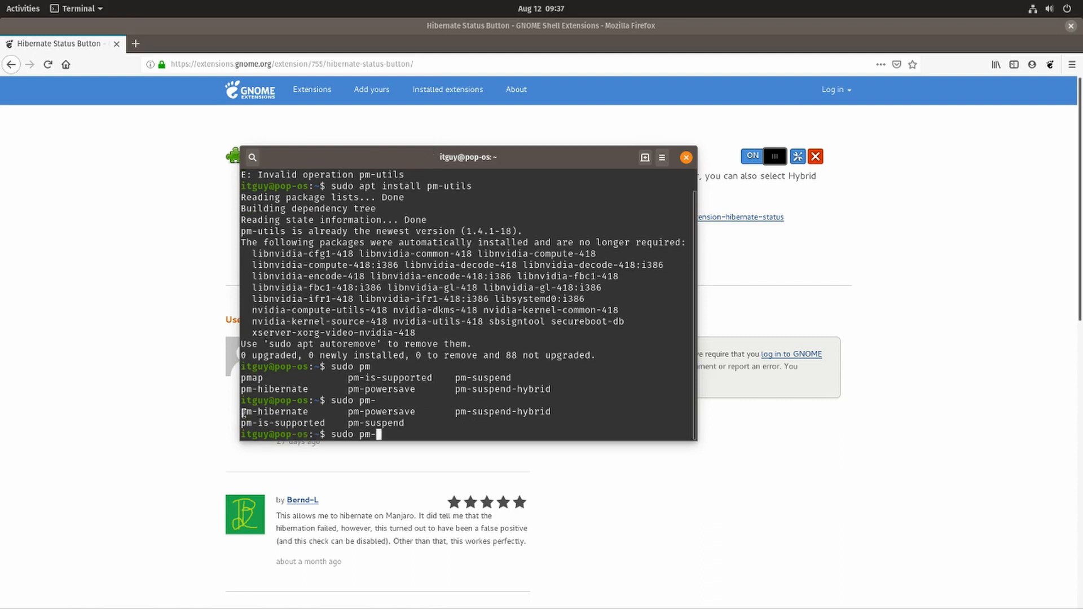
double_click(275, 411)
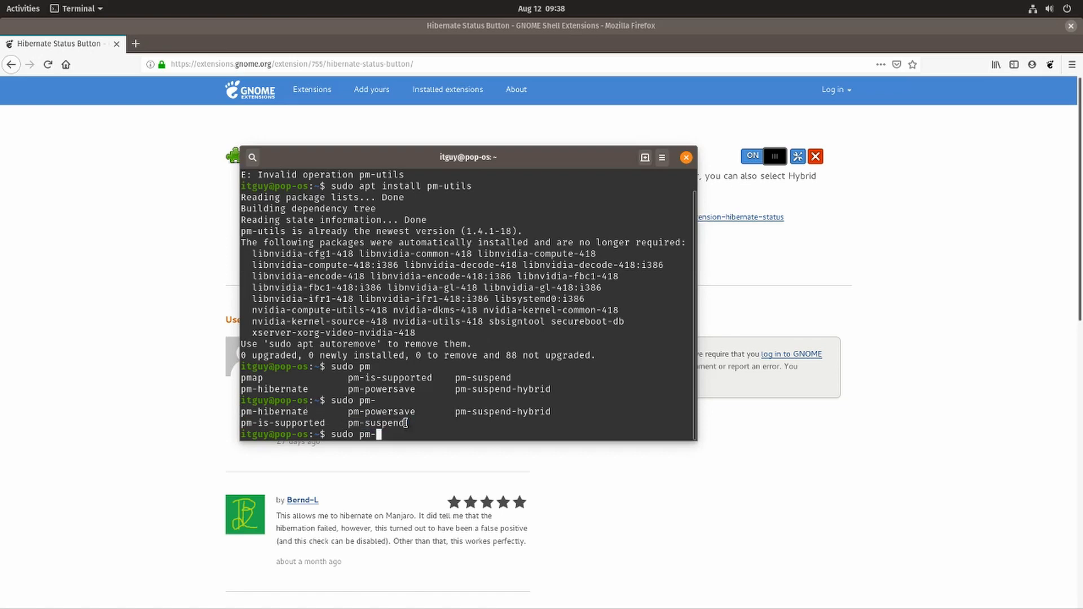
double_click(376, 422)
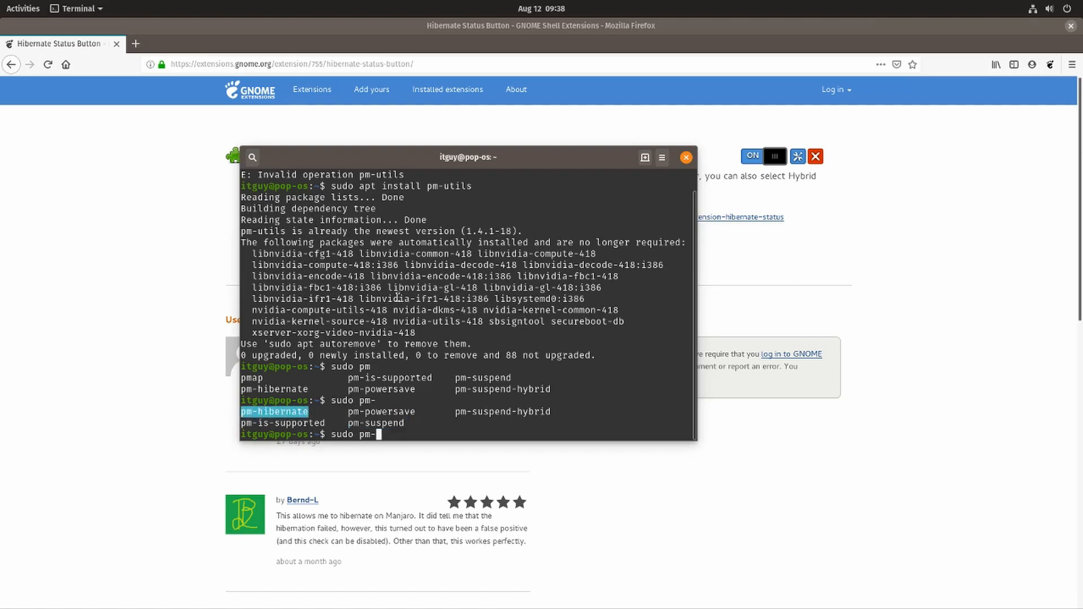
mouse_move(865, 72)
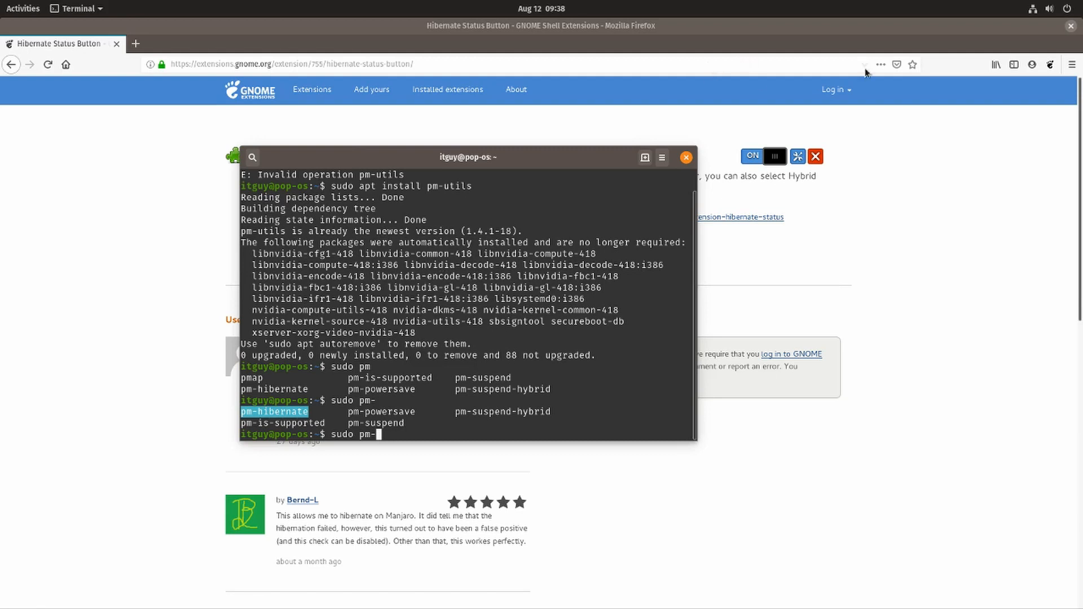
mouse_move(439, 275)
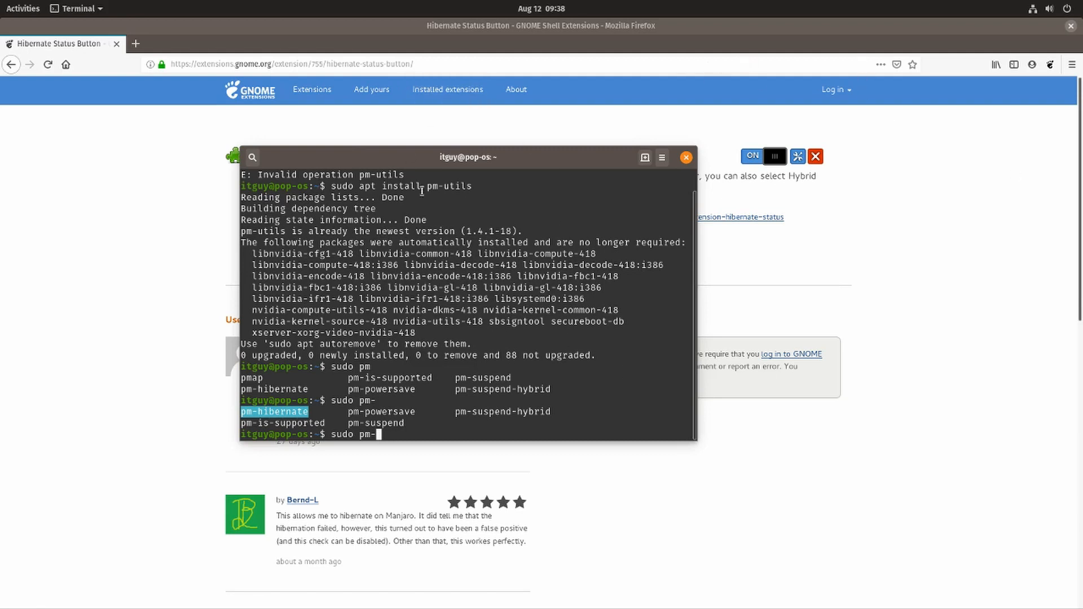
mouse_move(485, 199)
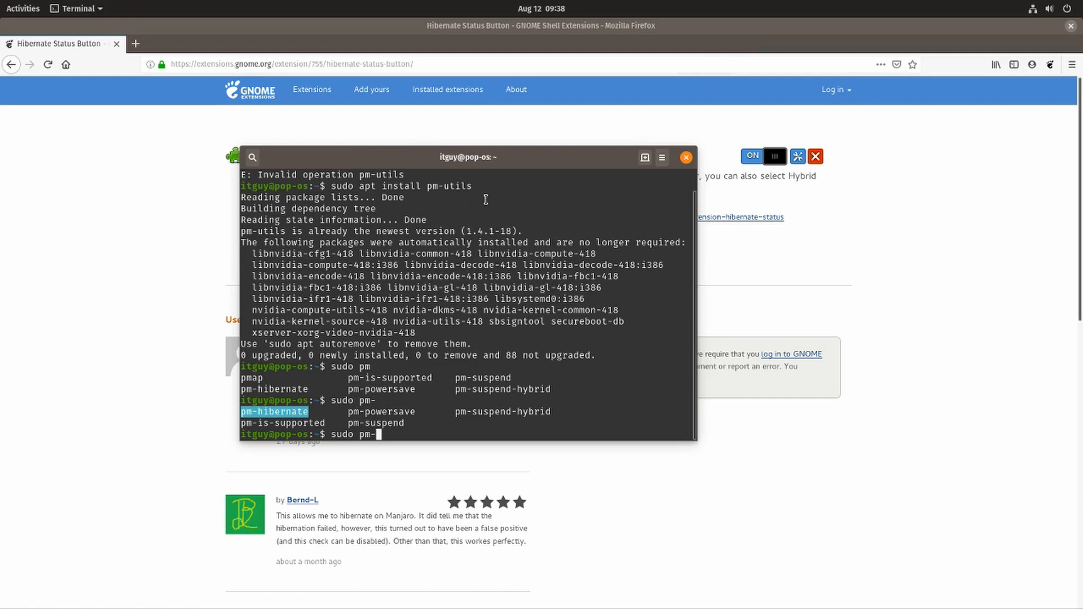
mouse_move(603, 156)
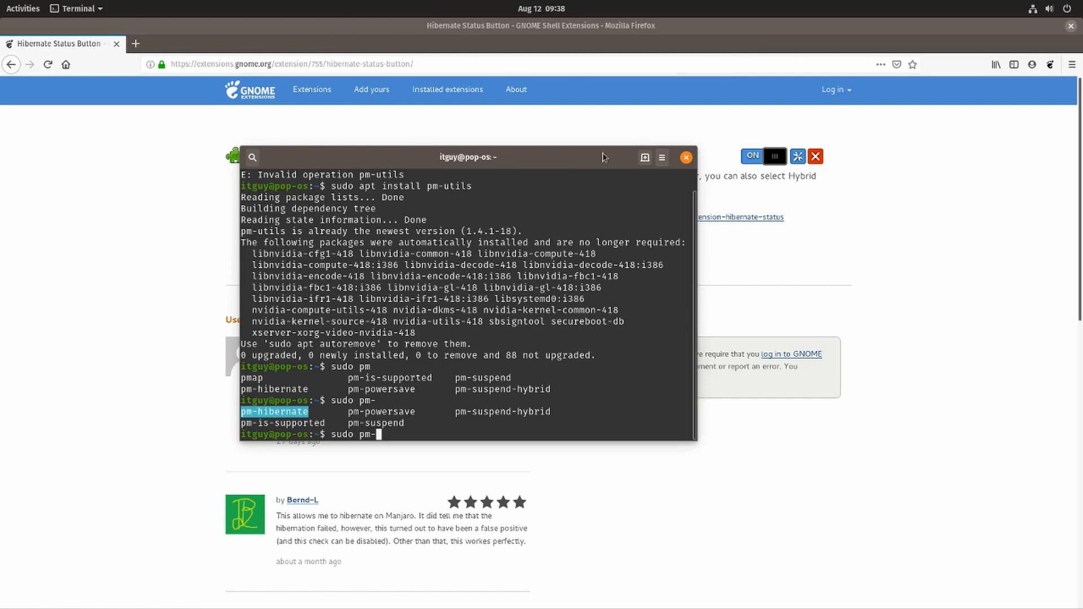